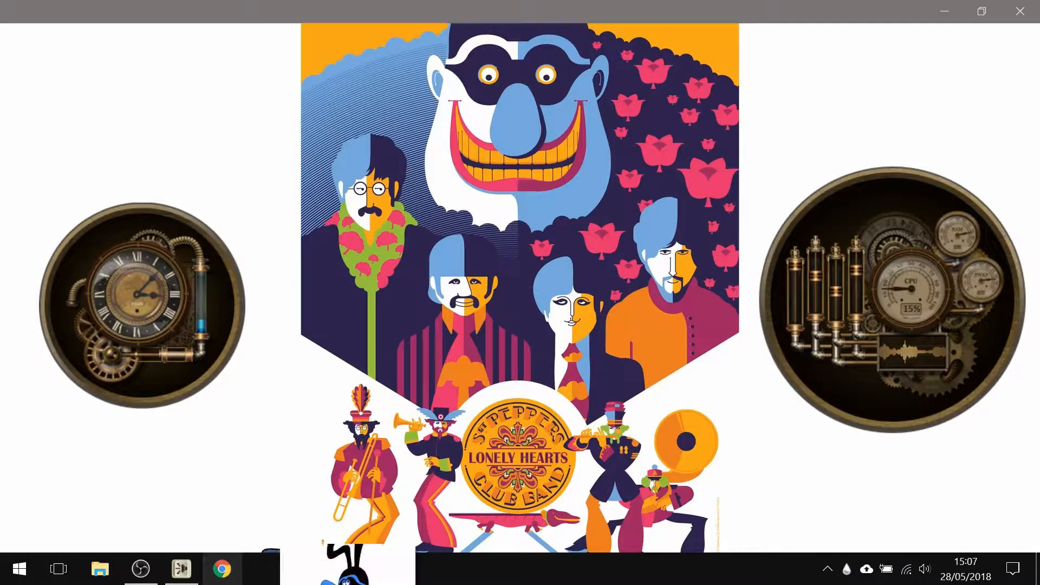
Launch Chrome and search 'piskel' to reach piskelapp.com
left_click(221, 569)
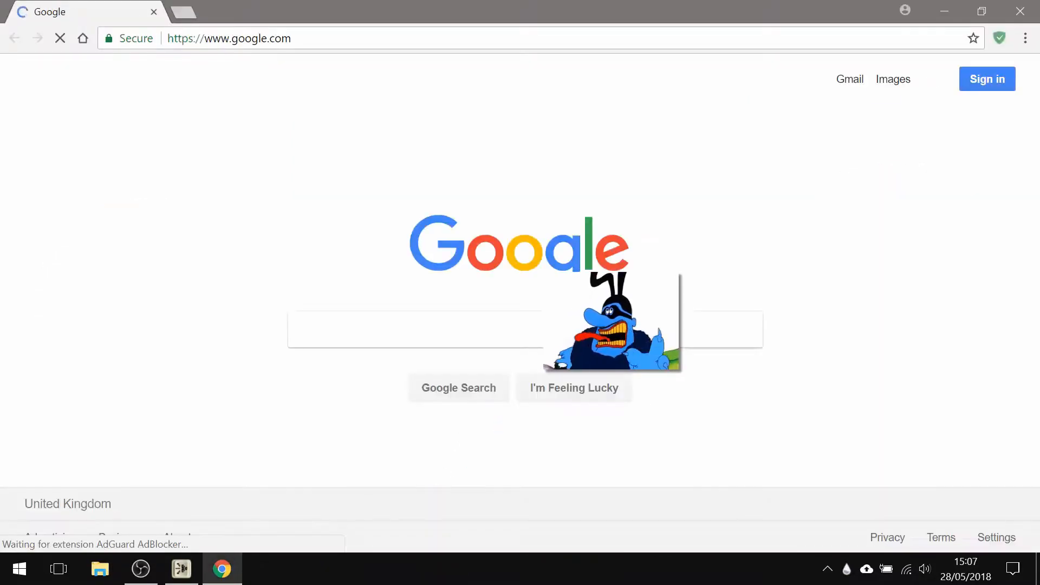
type("piskelapp")
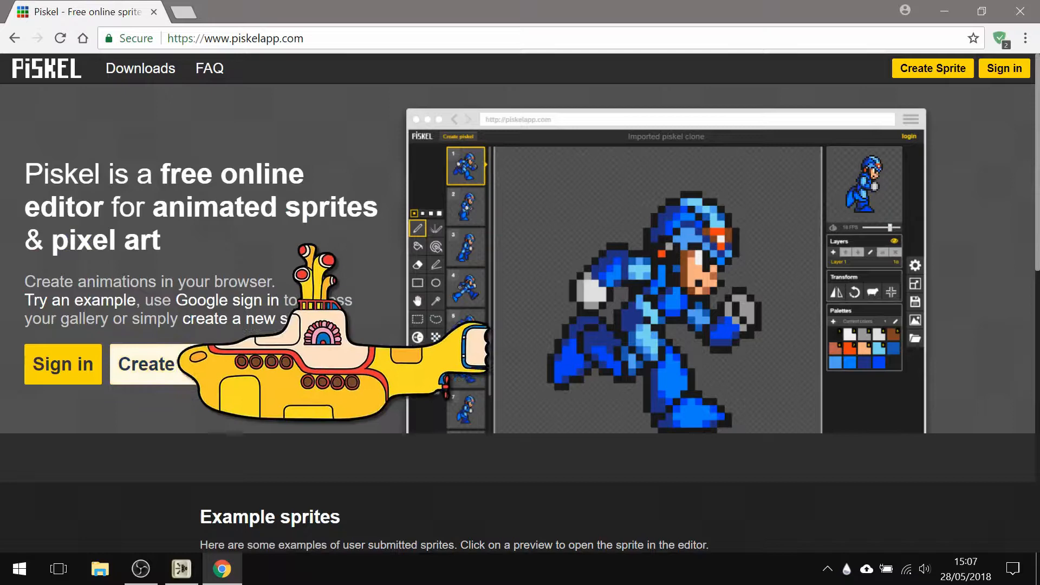
Create a new sprite and resize its canvas to 640 by 480 pixels
left_click(932, 69)
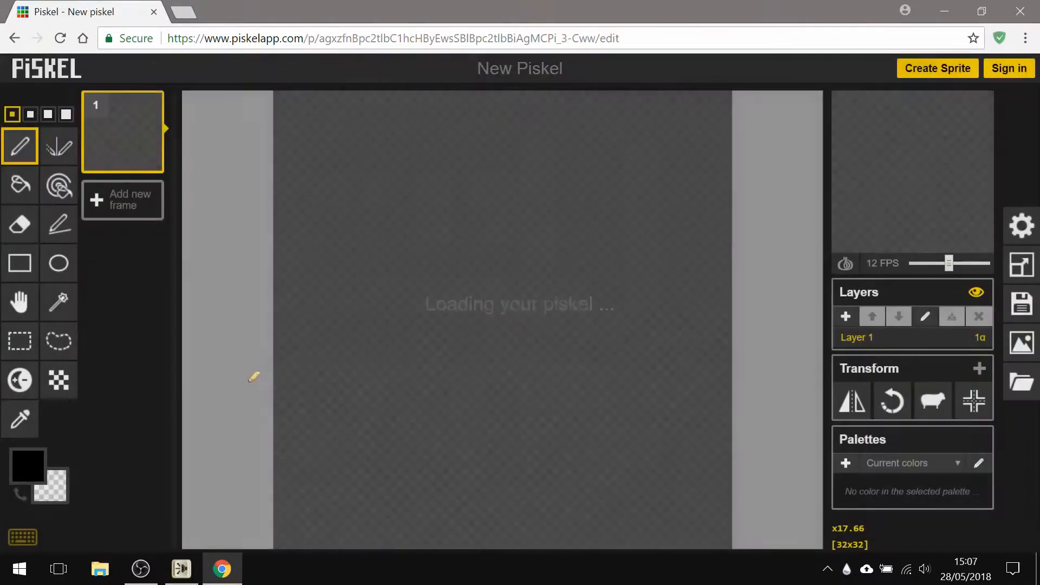
mouse_move(816, 198)
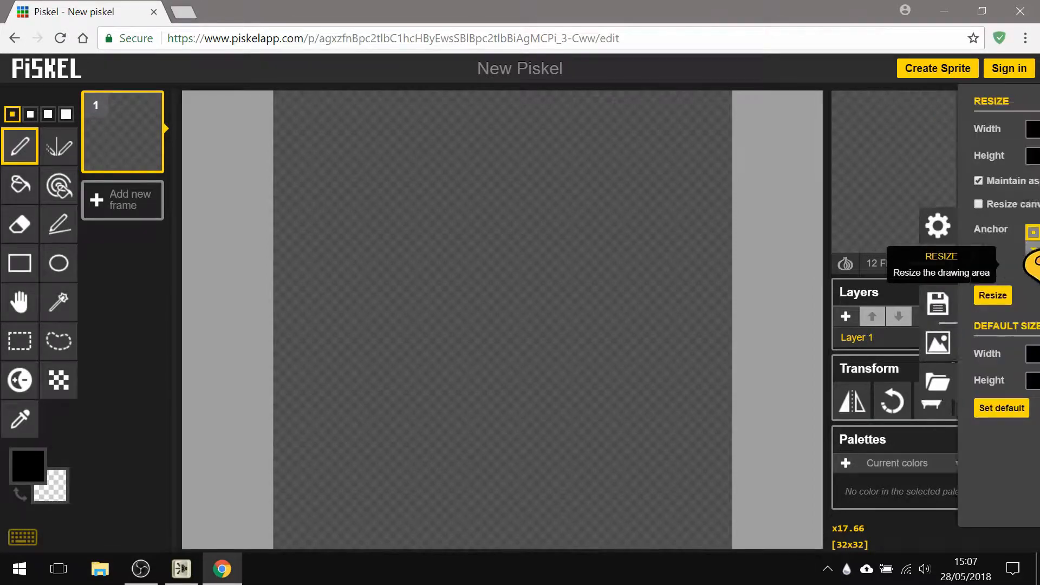
left_click(797, 264)
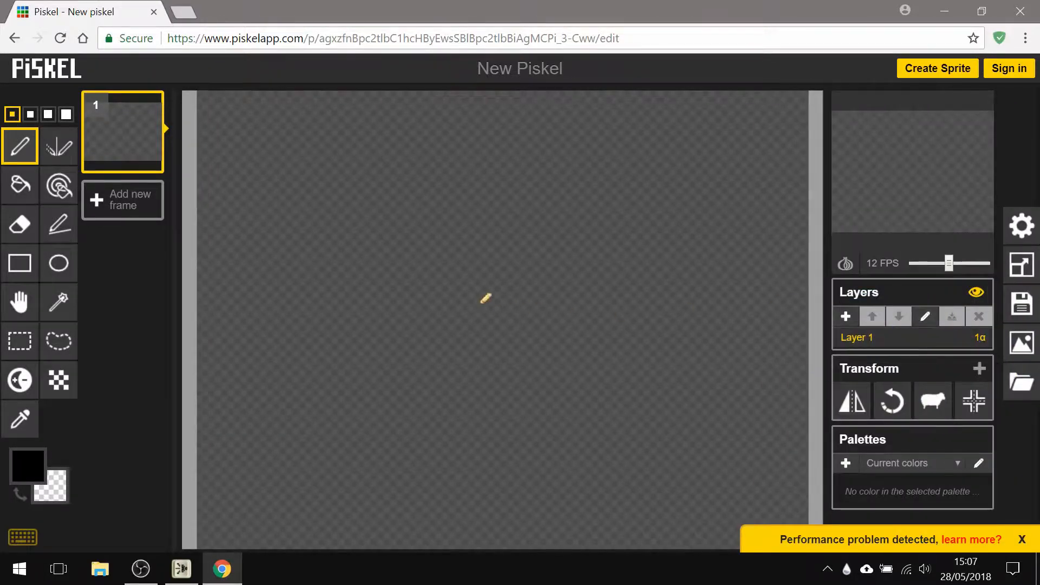
mouse_move(534, 277)
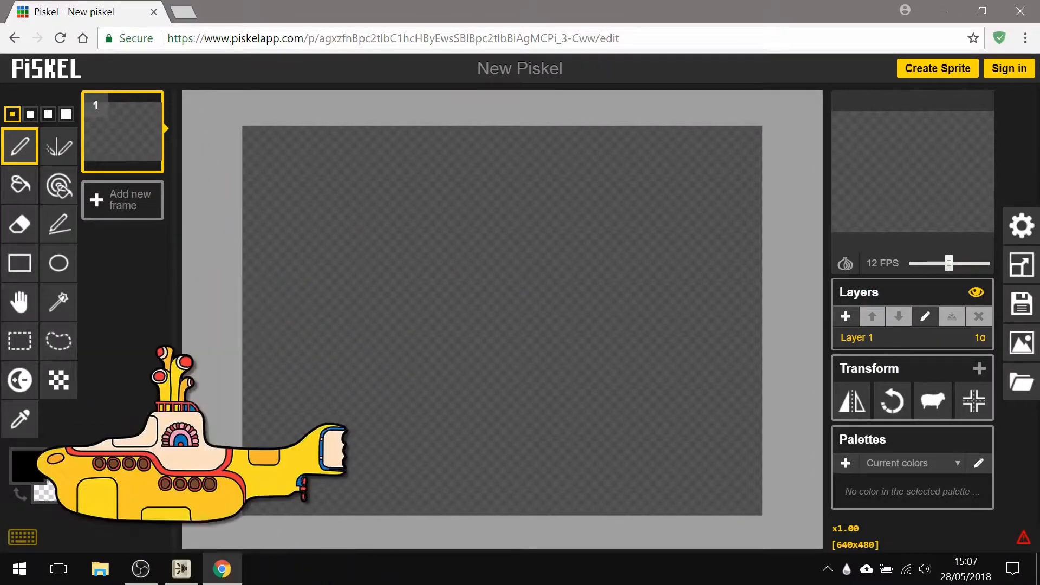
Bucket-fill the whole canvas with light blue for the sky
left_click(27, 467)
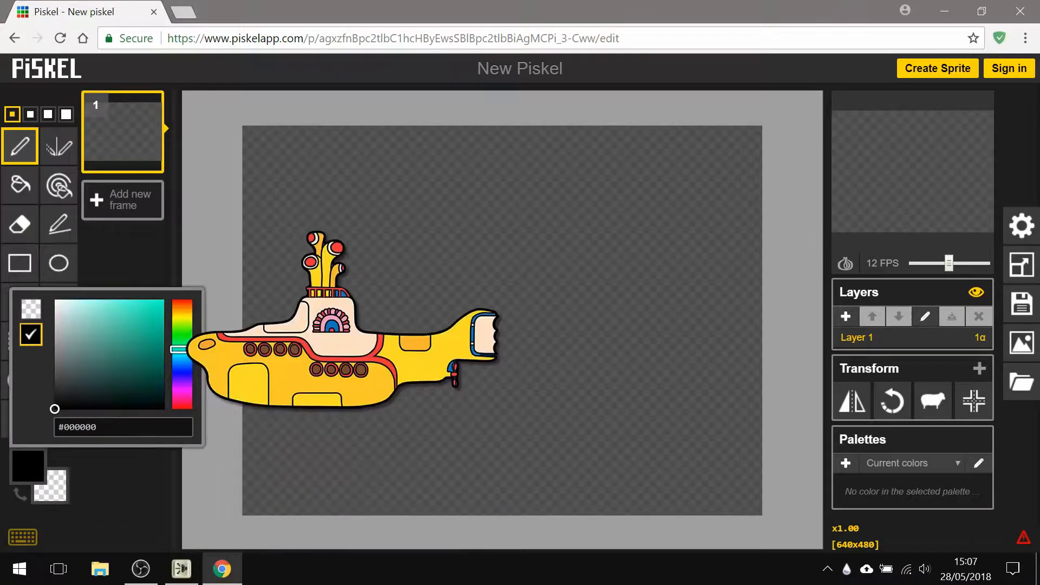
left_click(164, 299)
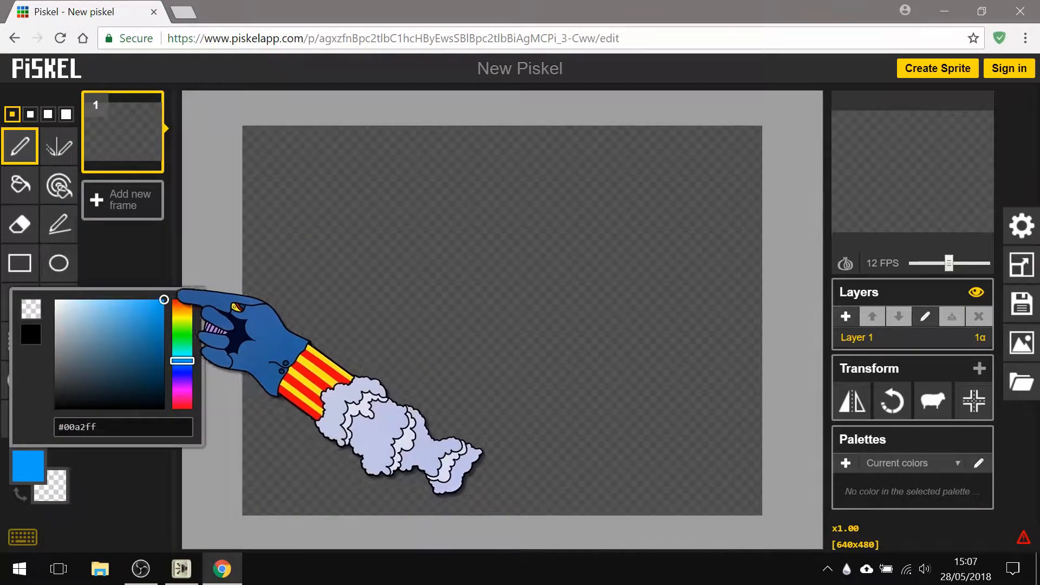
left_click(20, 184)
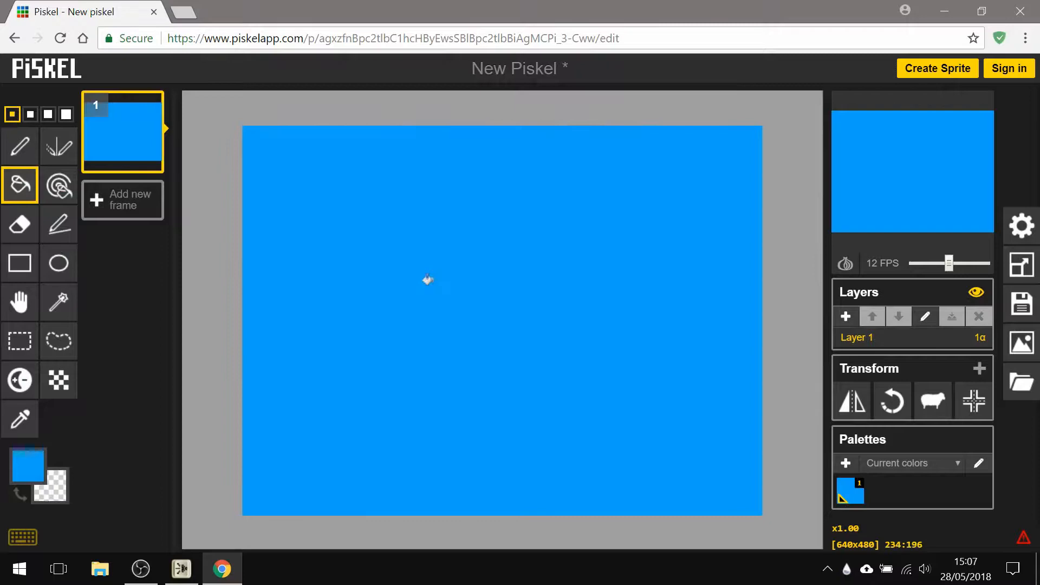
left_click(20, 263)
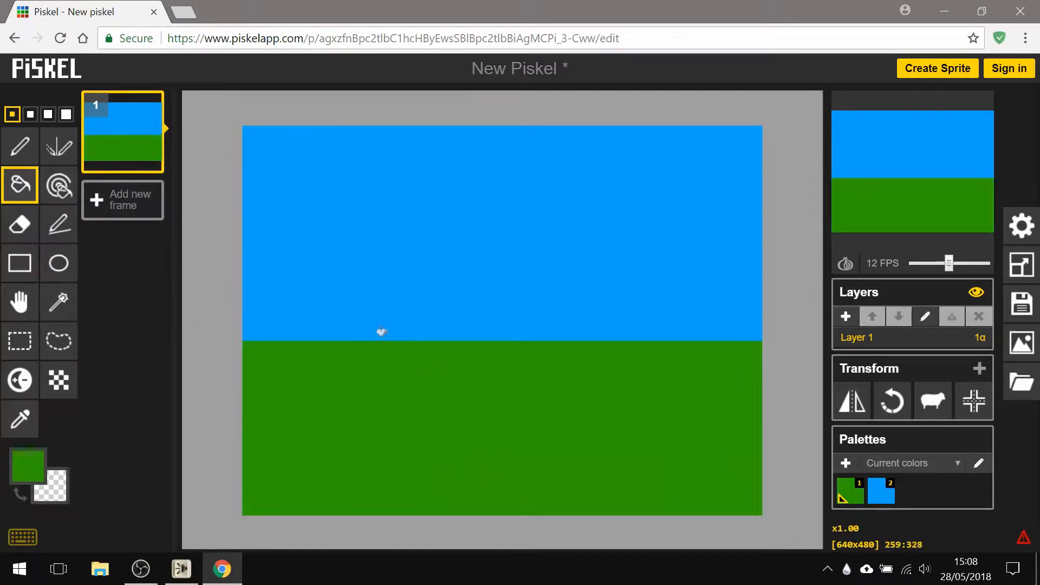
mouse_move(171, 278)
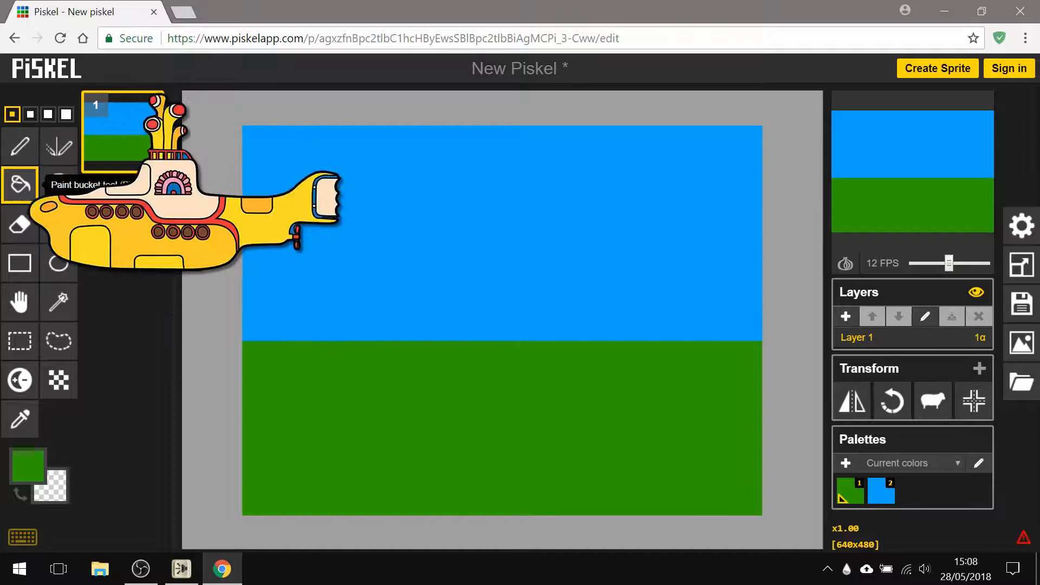
Add green ground and a grey pavement strip across the lower canvas
left_click(27, 462)
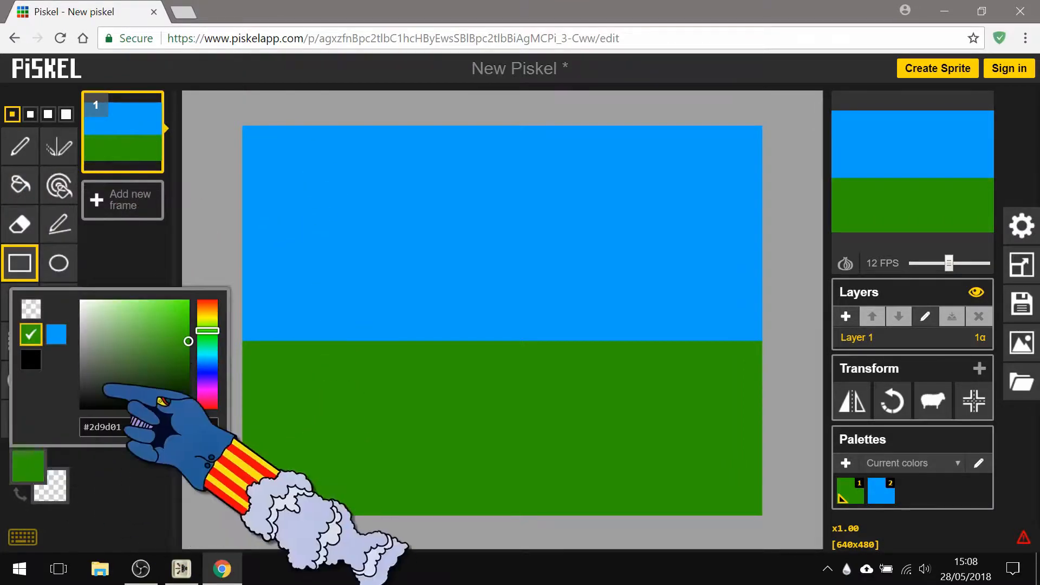
left_click(79, 367)
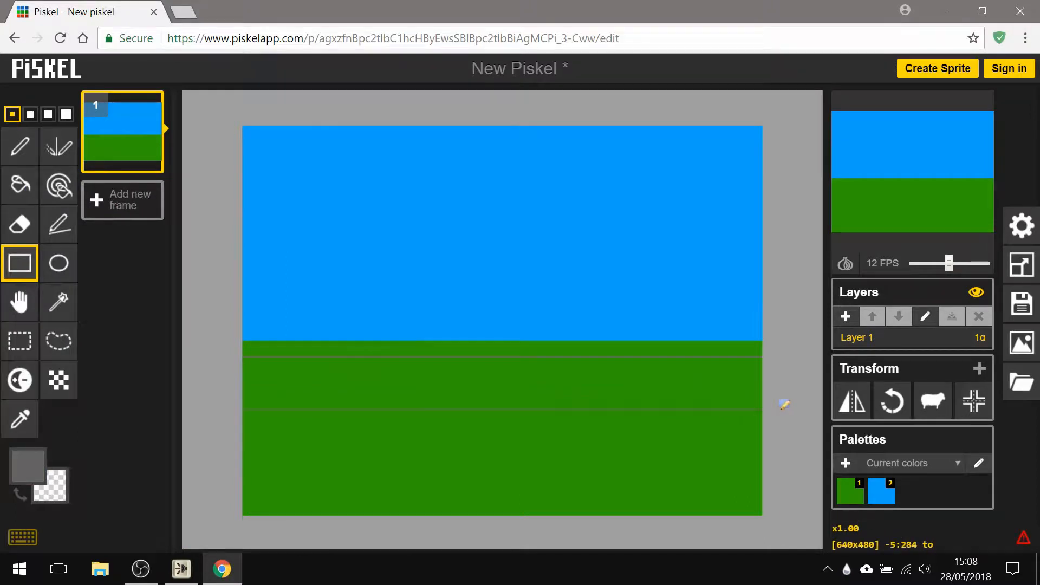
left_click(19, 184)
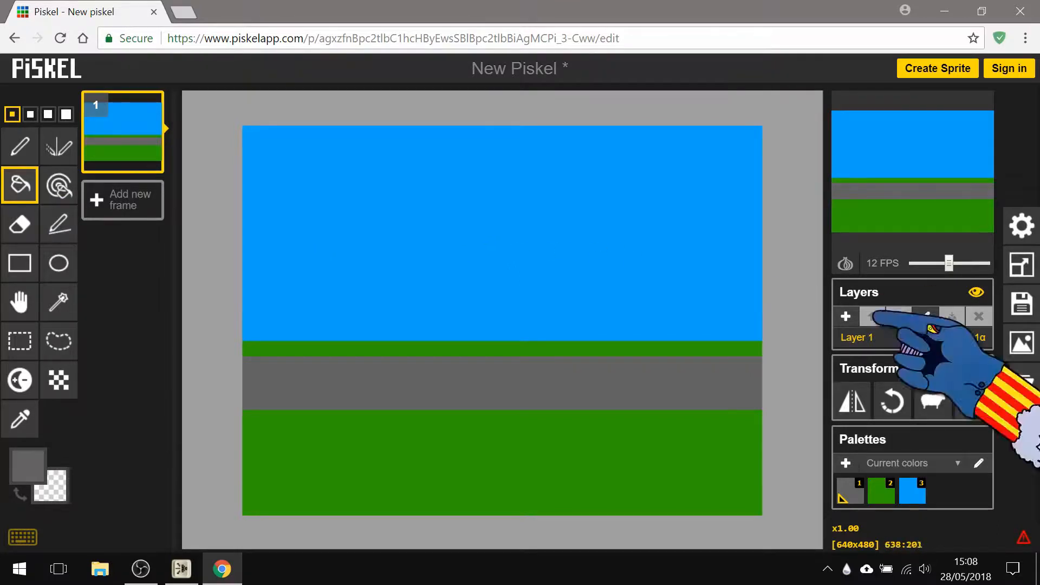
mouse_move(846, 317)
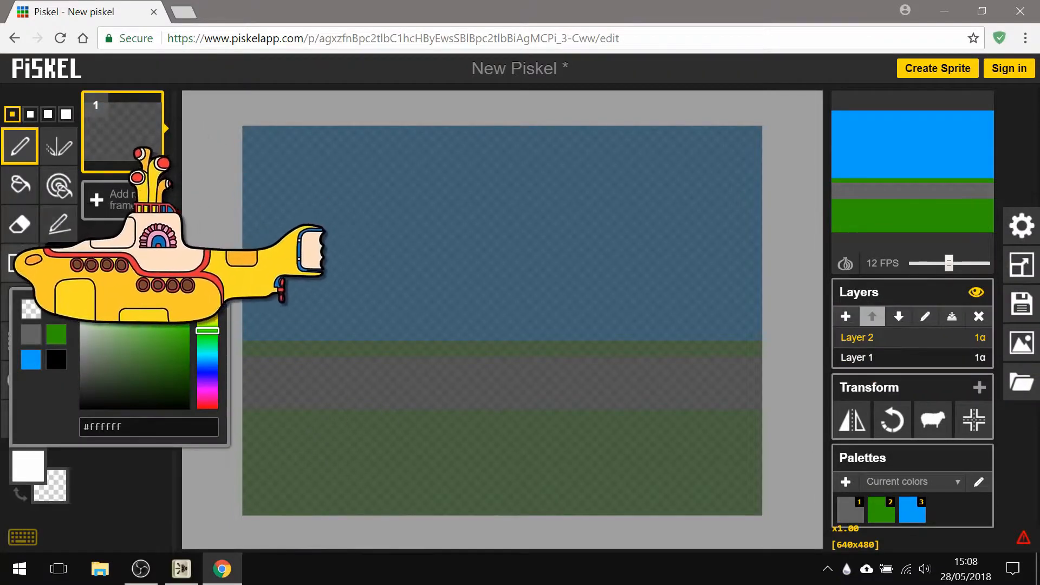
On a new layer, draw a thin solid red deck across the pavement
left_click(19, 263)
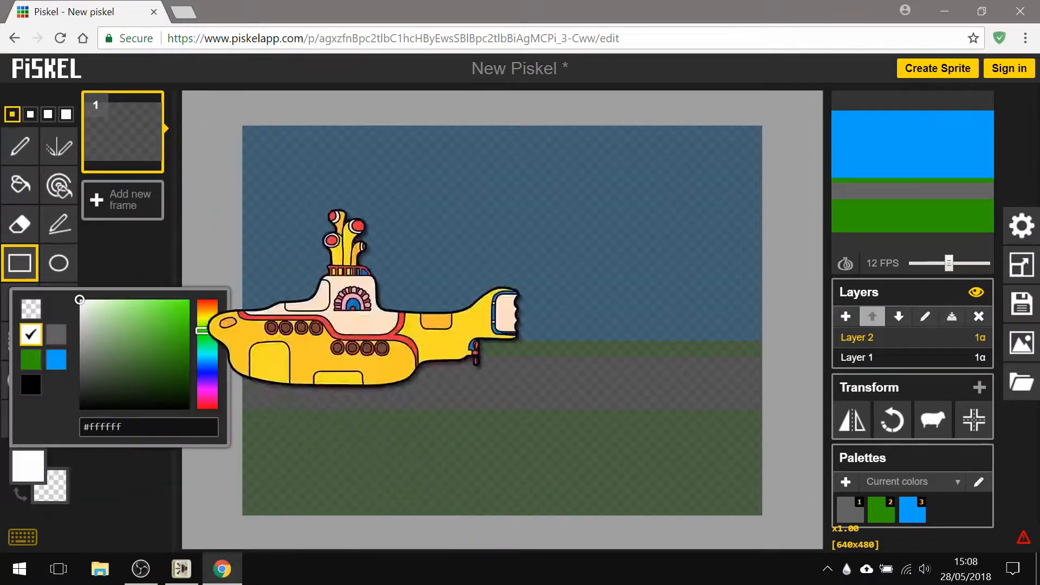
left_click(179, 310)
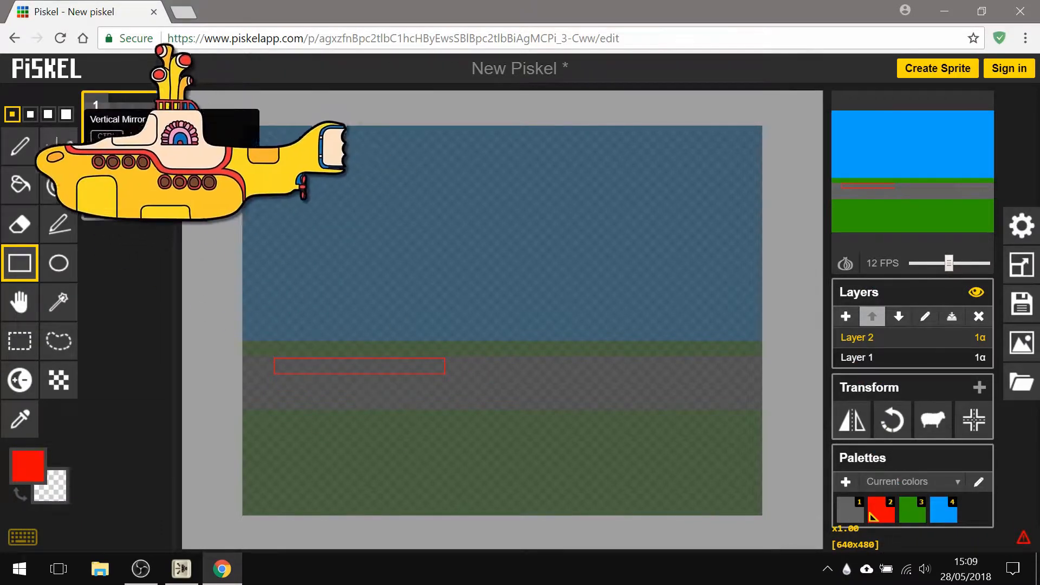
left_click(360, 366)
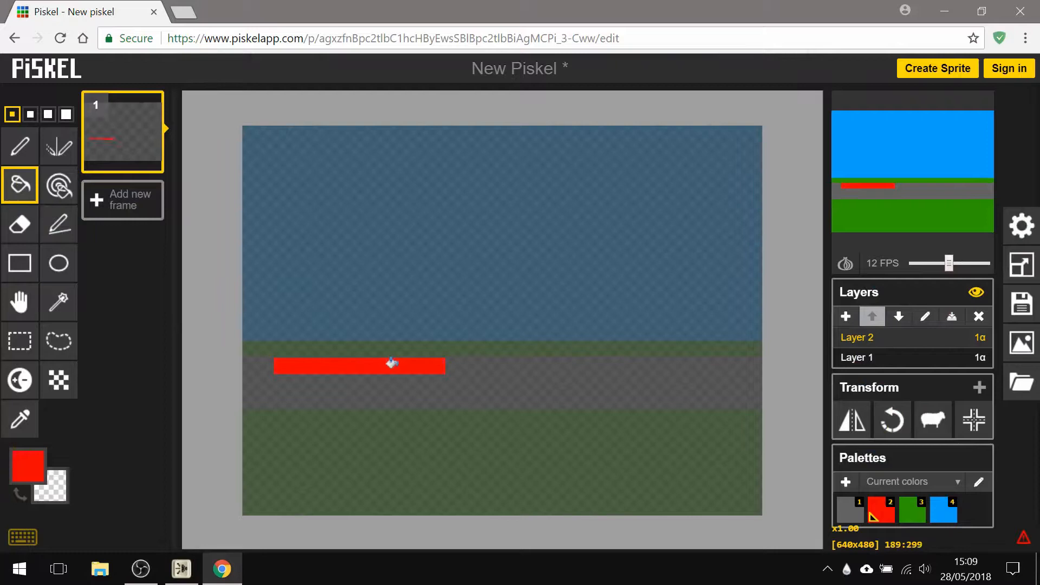
mouse_move(358, 384)
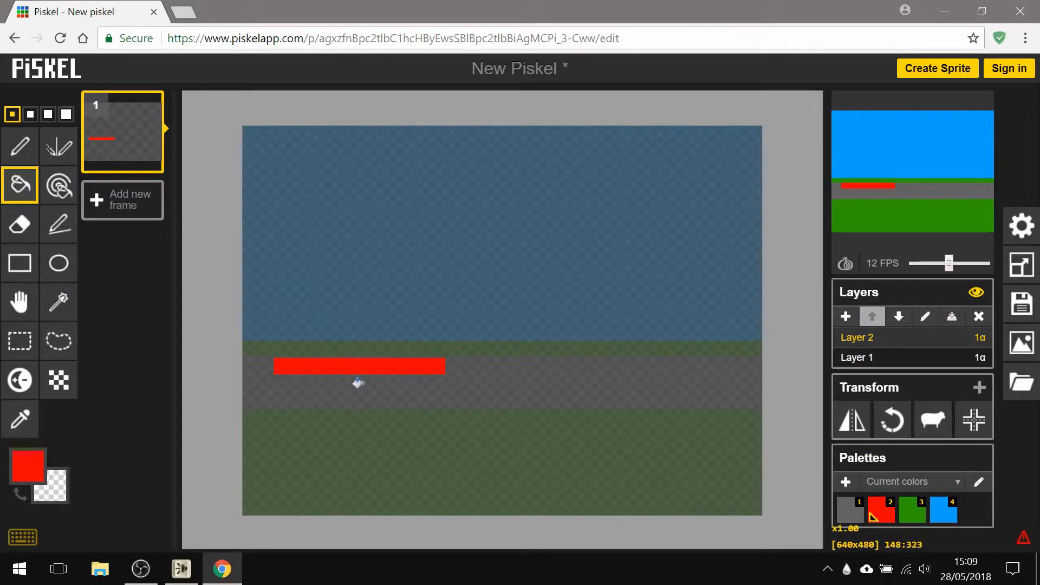
left_click(59, 262)
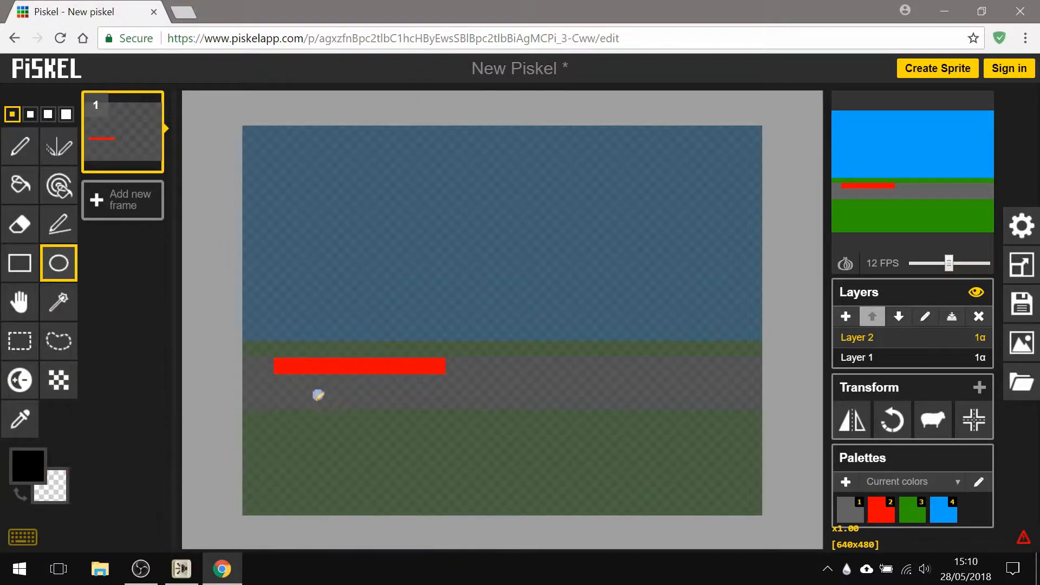
Draw a black wheel with a light grey centre and paste a copy under the deck's right end
scroll("up", 3)
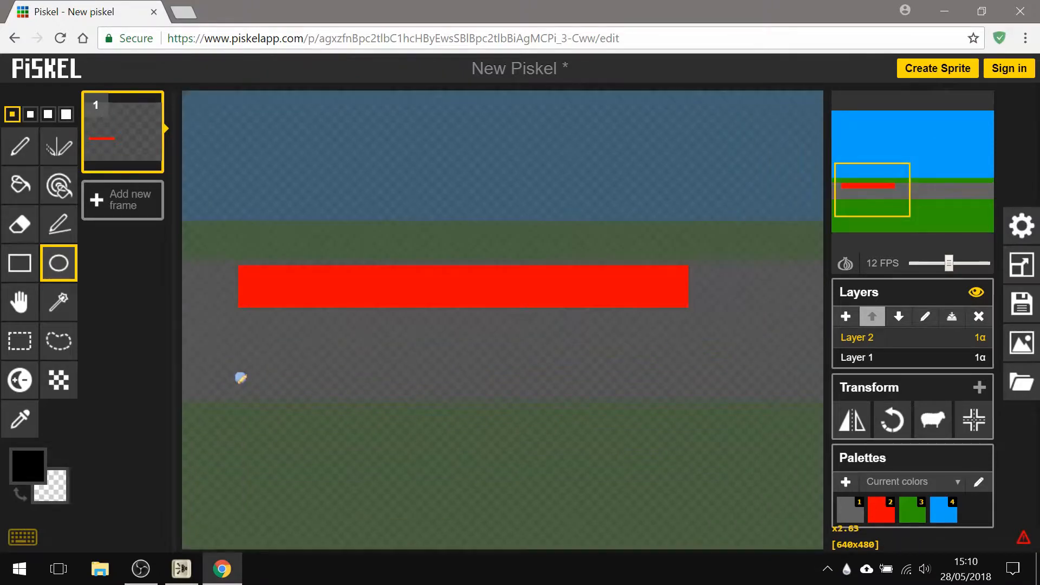
mouse_move(281, 313)
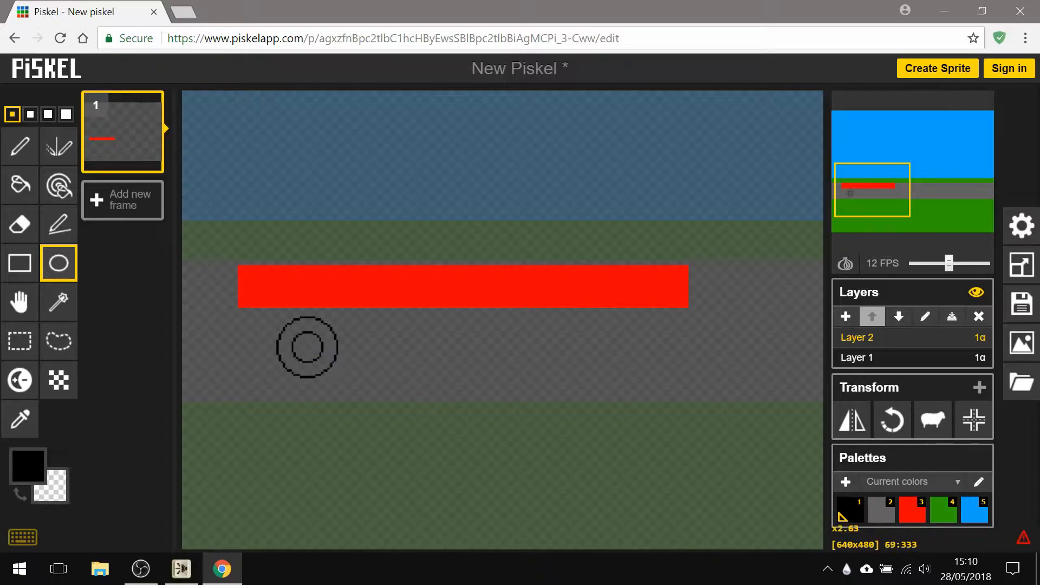
left_click(20, 184)
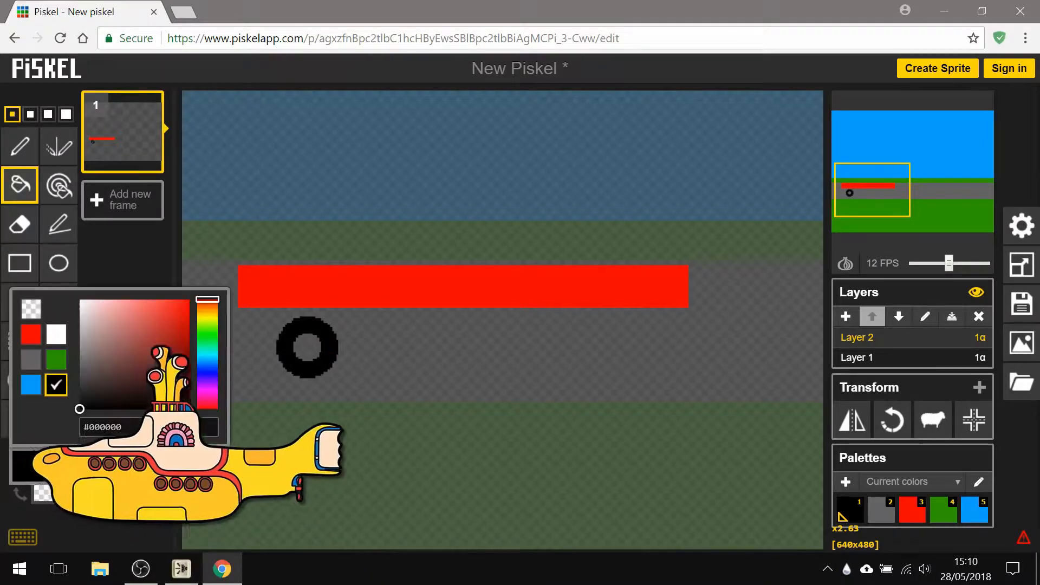
left_click(79, 320)
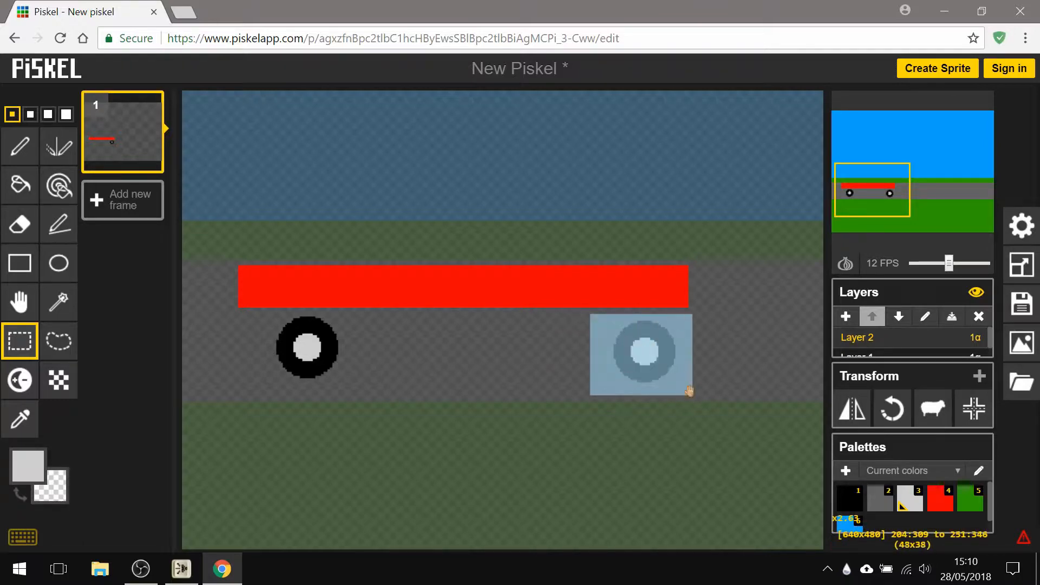
left_click(641, 352)
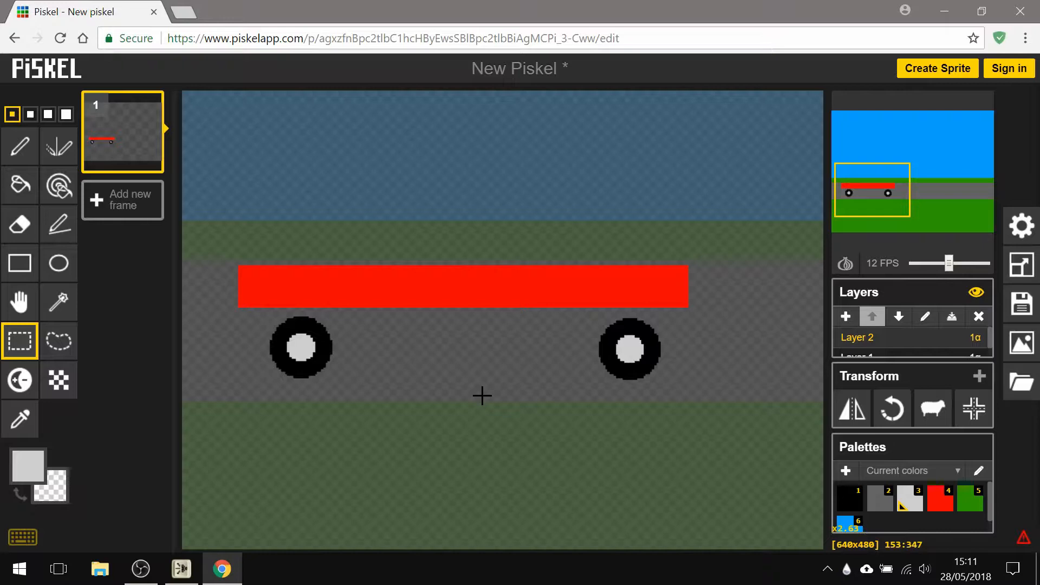
mouse_move(266, 314)
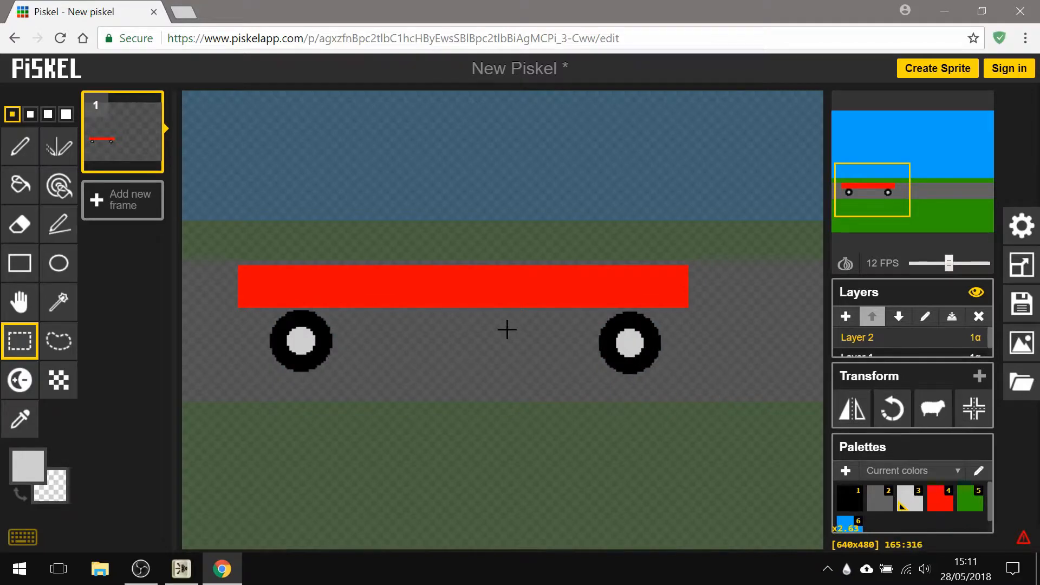
scroll("down", 3)
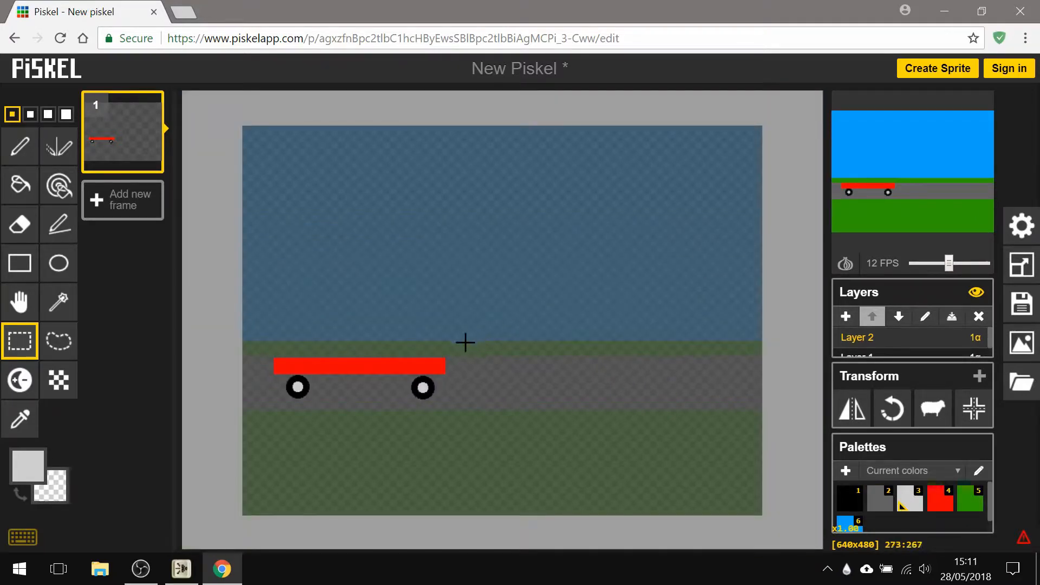
mouse_move(402, 369)
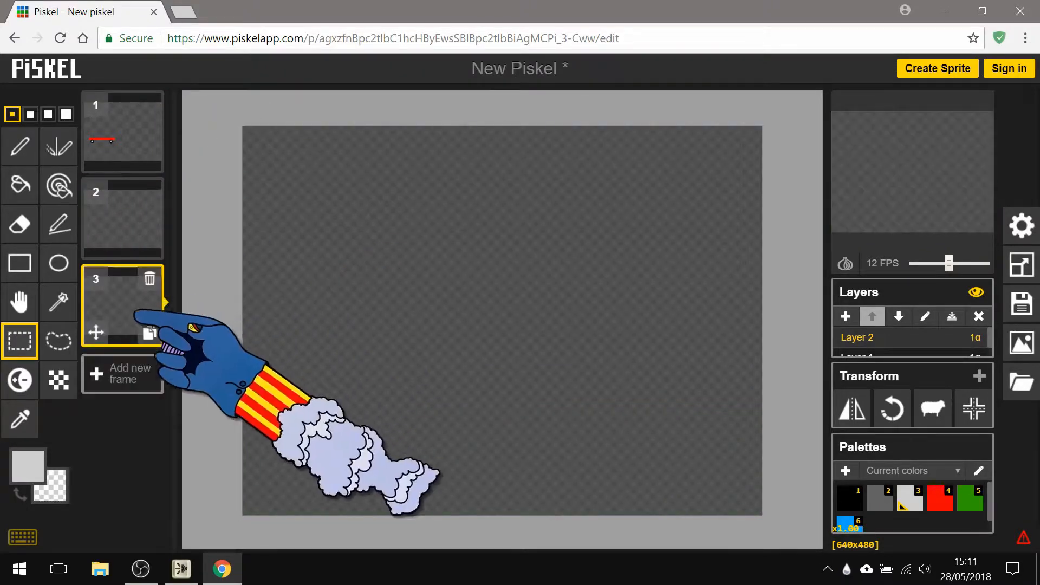
Paste the skateboard into frames 2–5, moving it further right until it reaches the edge
left_click(122, 373)
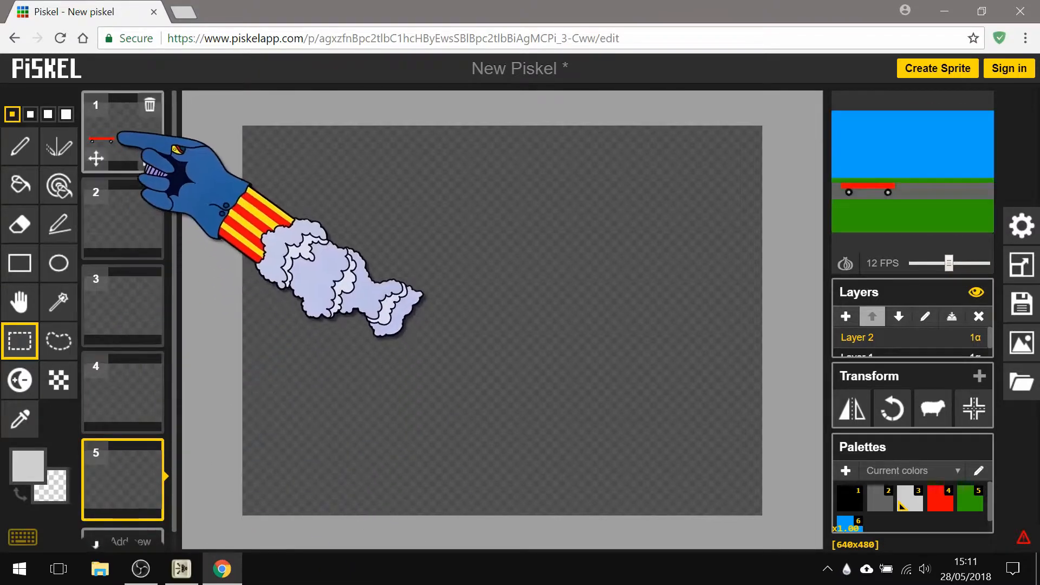
left_click(122, 131)
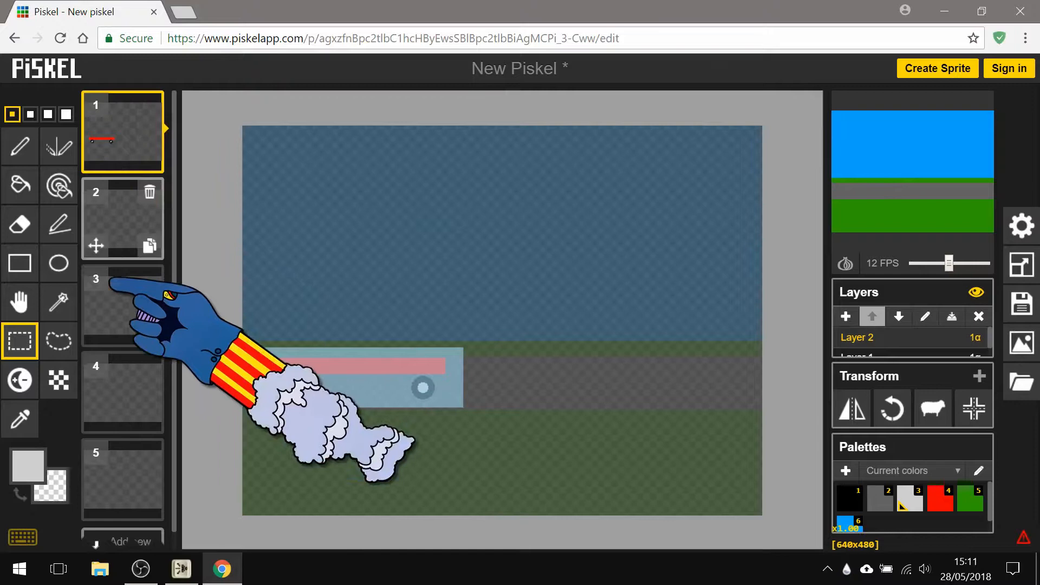
left_click(122, 305)
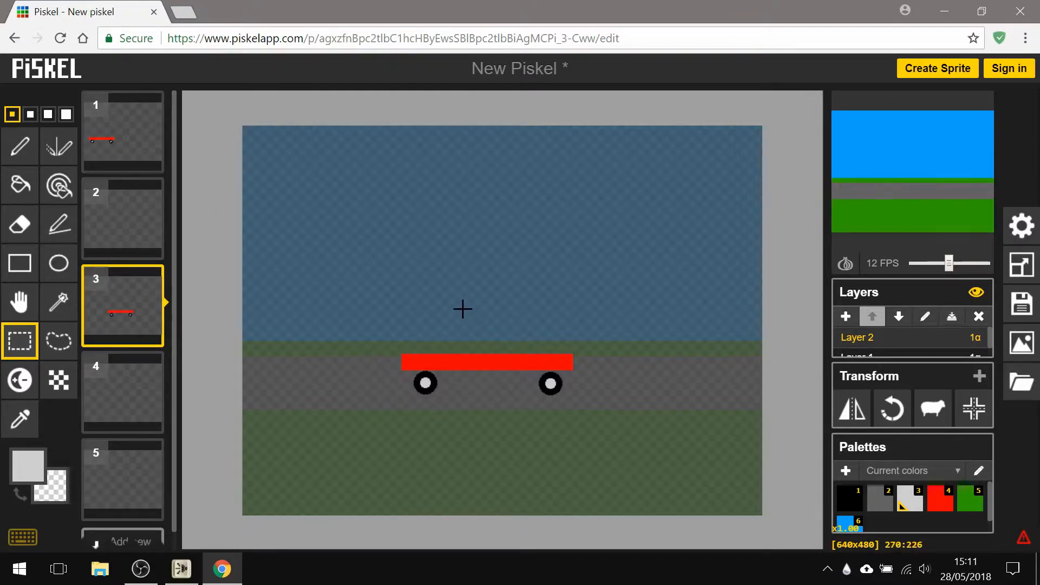
left_click(122, 218)
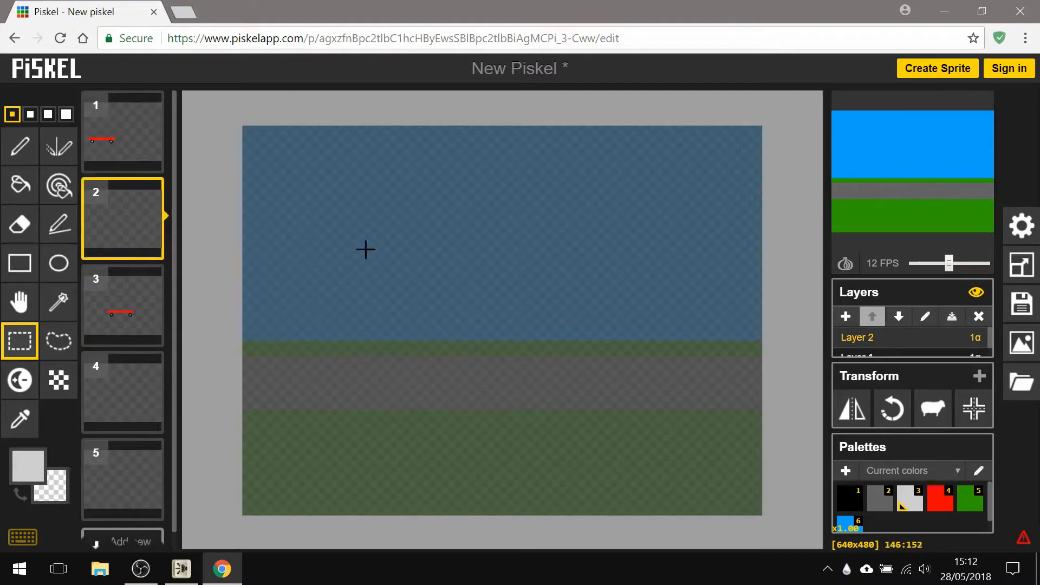
mouse_move(386, 251)
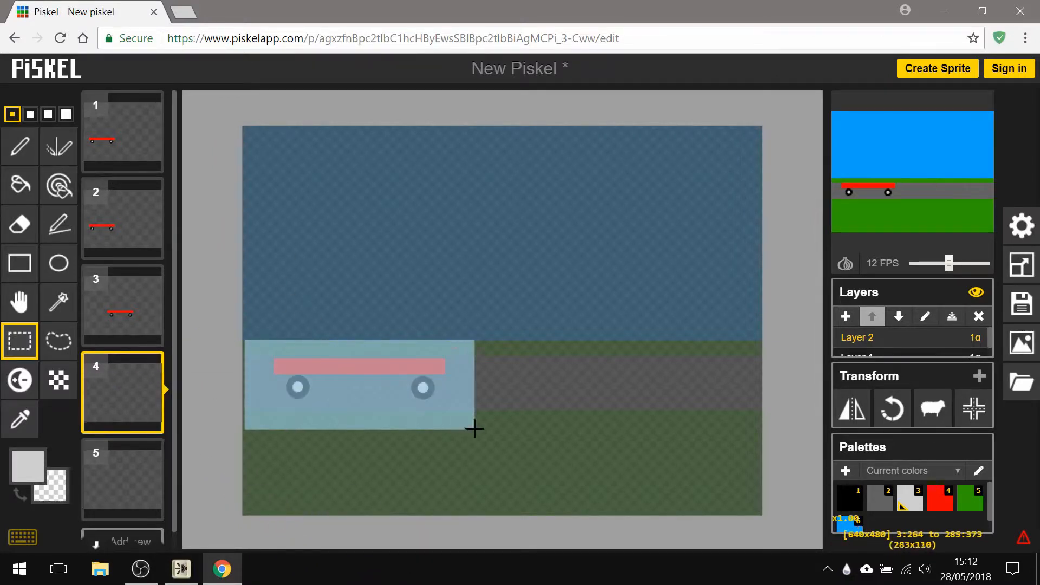
mouse_move(19, 341)
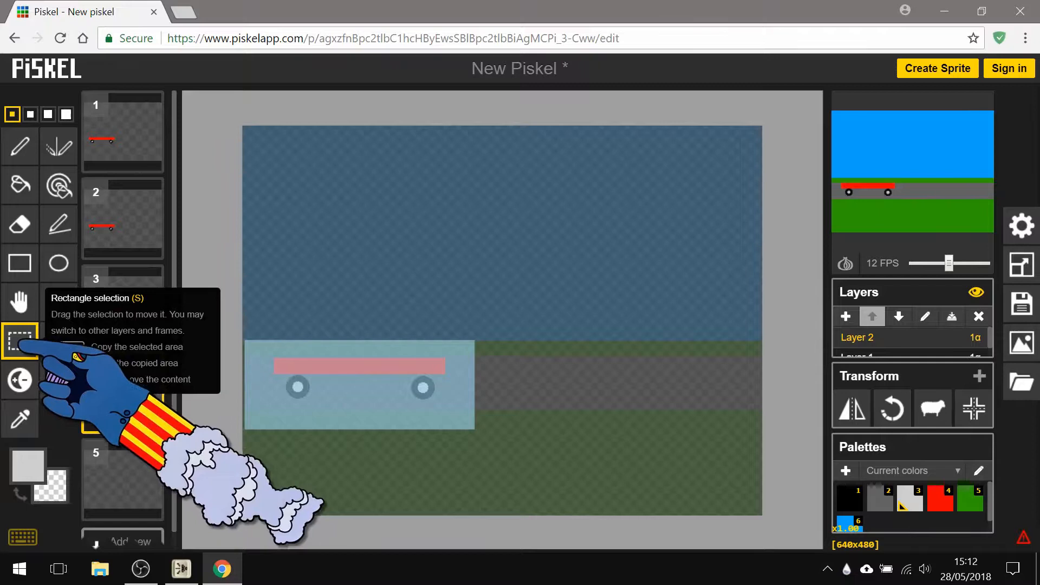
left_click(122, 391)
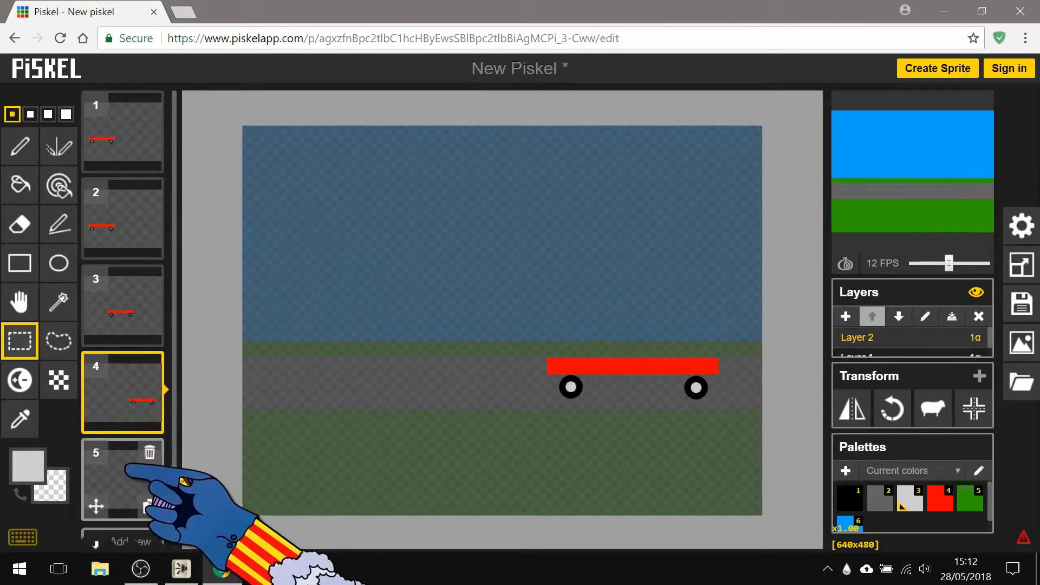
left_click(122, 479)
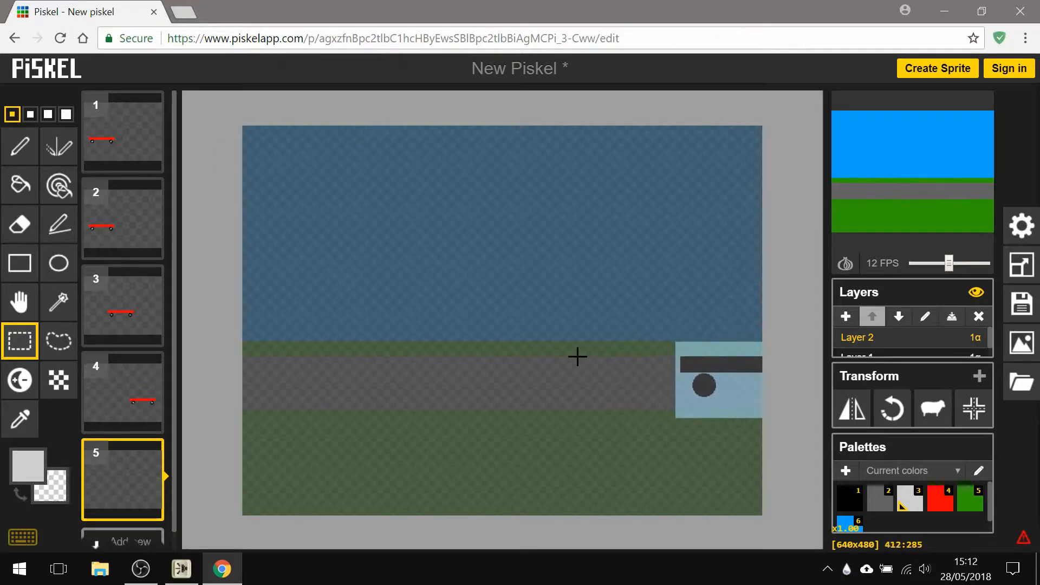
left_click(122, 133)
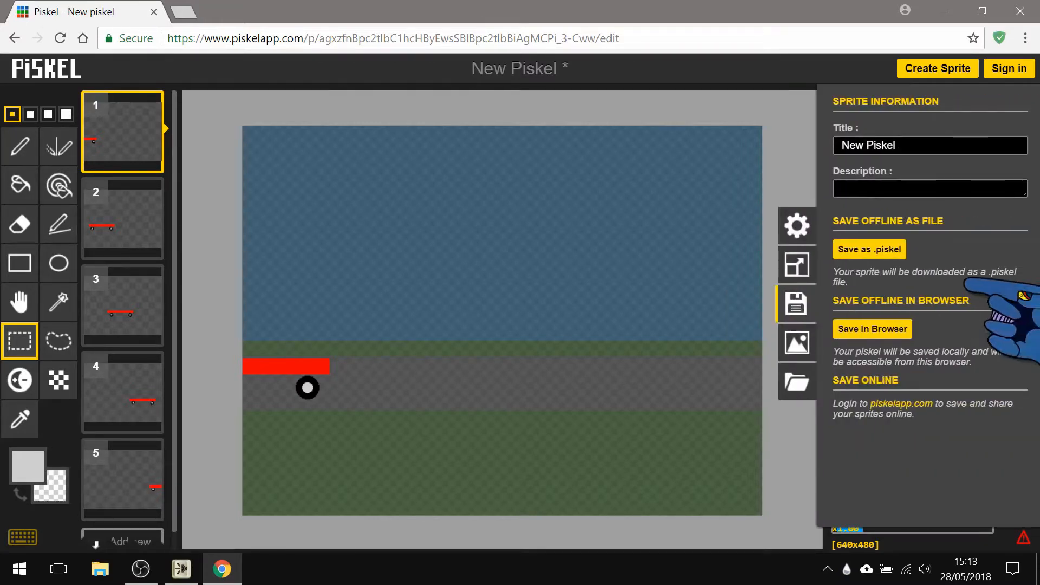
Retitle the sprite 'skateboard' and download it as a .piskel file
triple_click(928, 146)
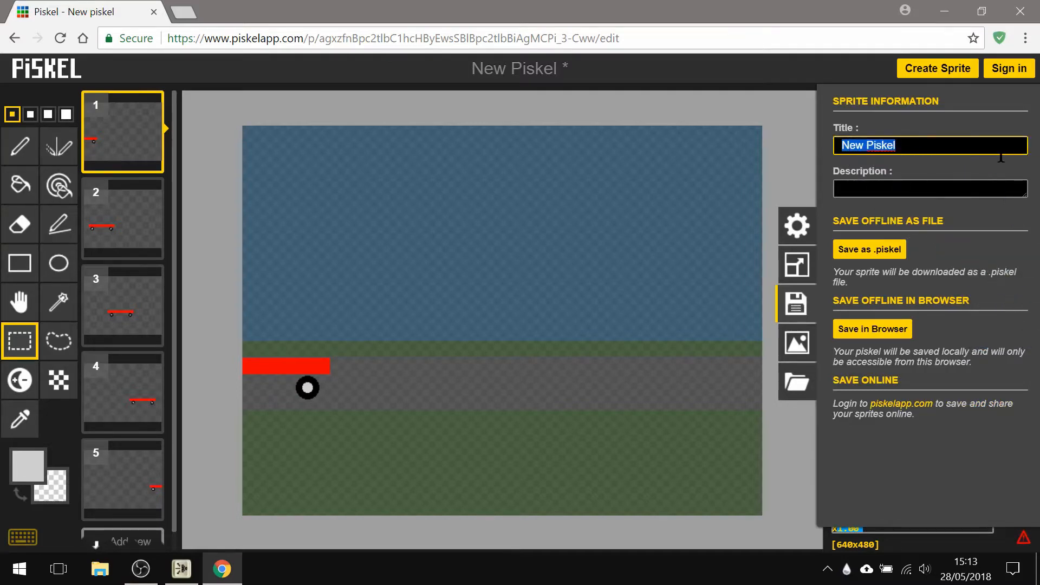
type("sk")
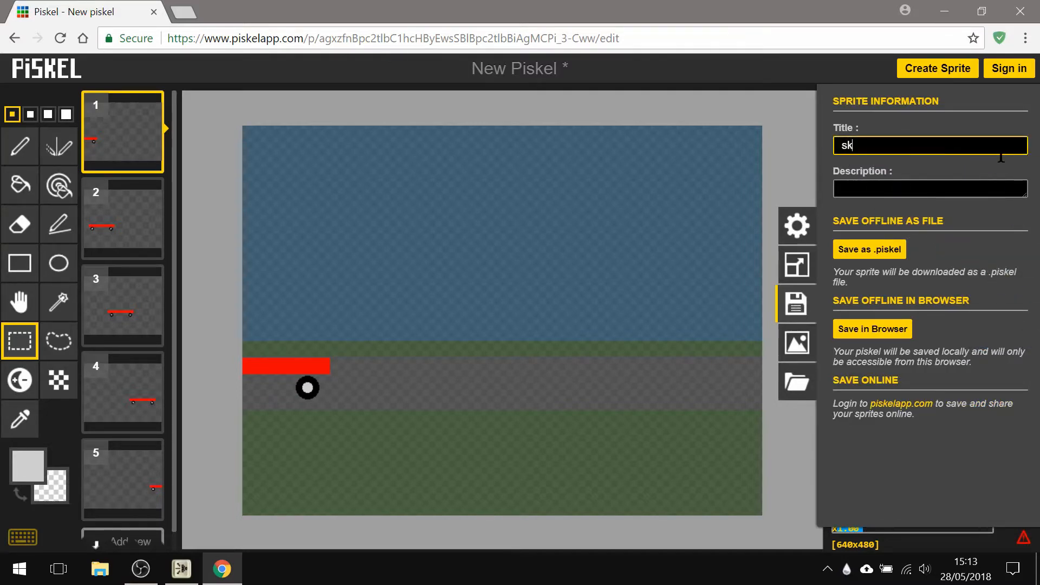
type("ateboard")
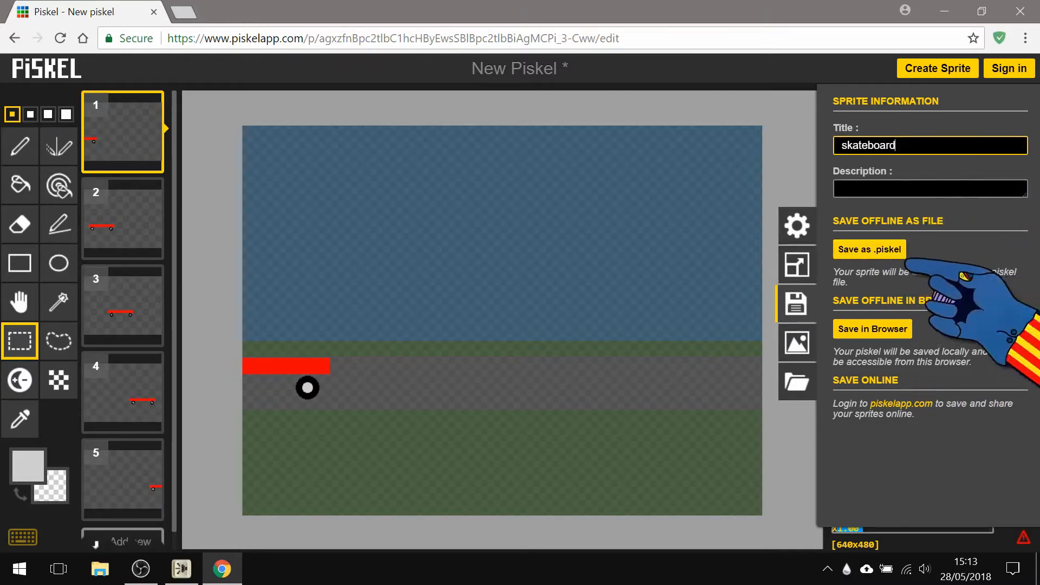
left_click(869, 249)
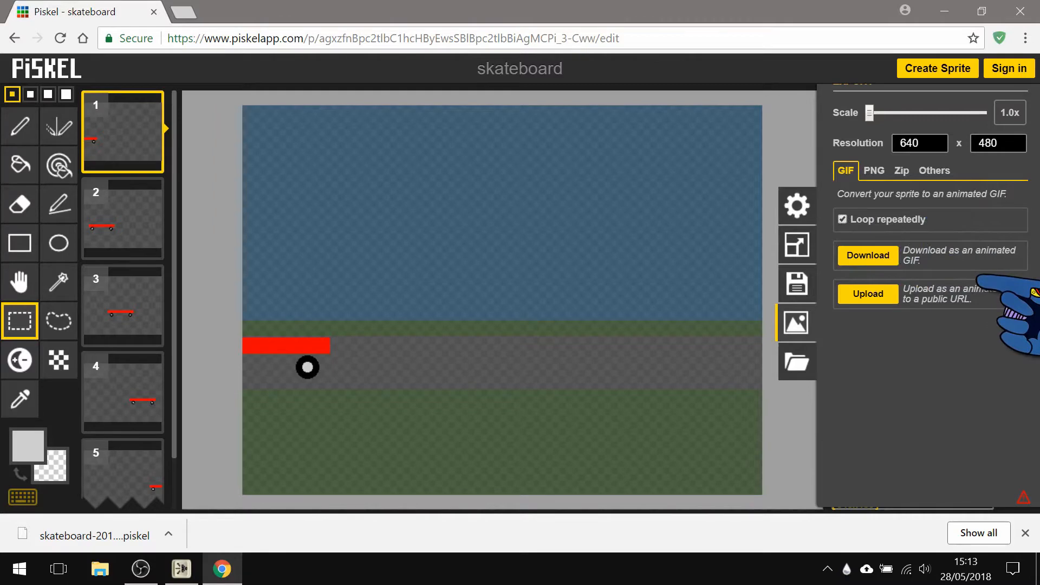
Download the skateboard animation as a looping GIF
left_click(867, 255)
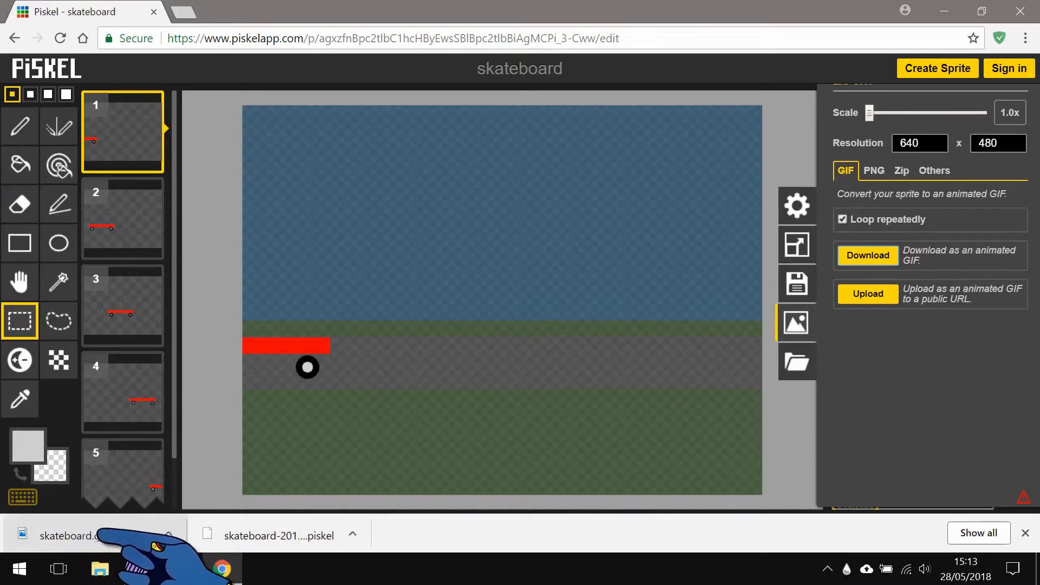
mouse_move(797, 362)
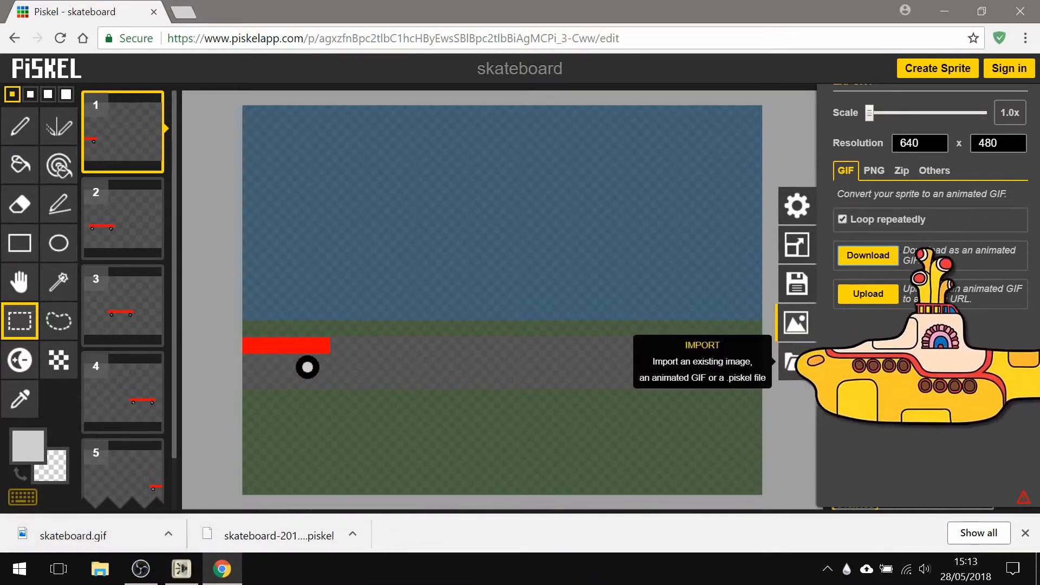
mouse_move(861, 220)
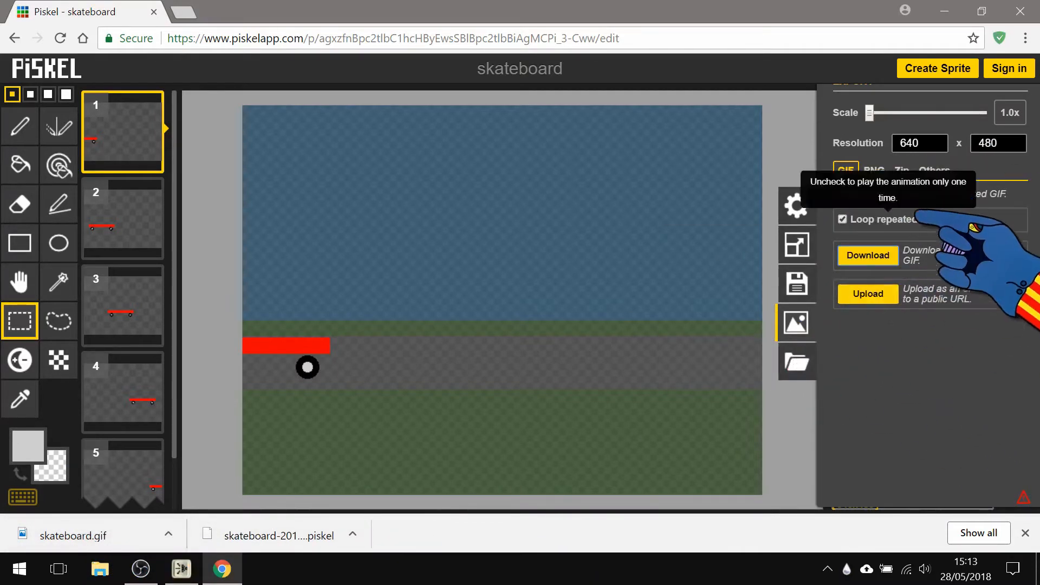
mouse_move(796, 323)
type("walk")
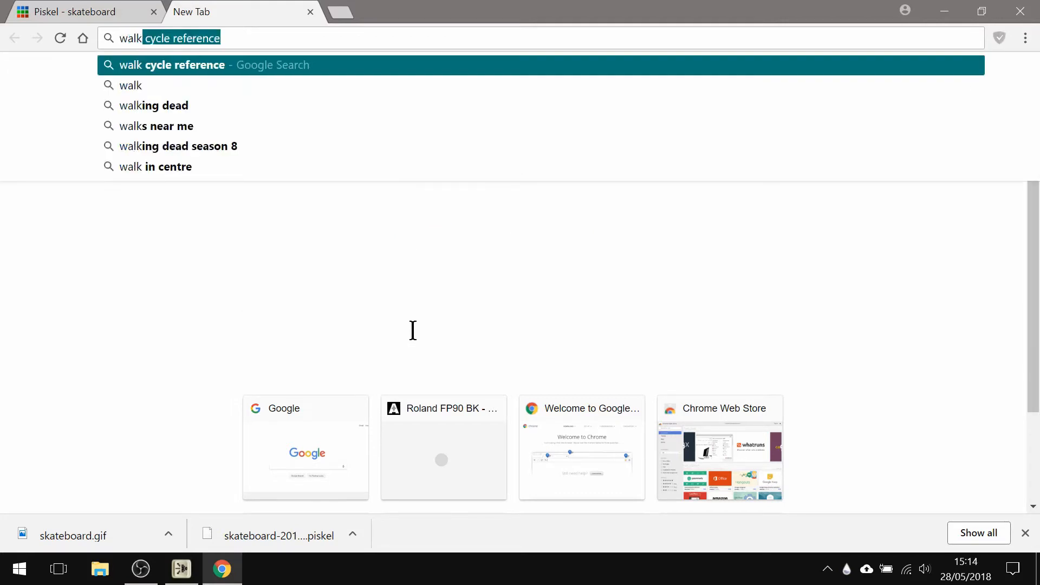
Show Google Images results for 'walk cycle reference'
type("cycle")
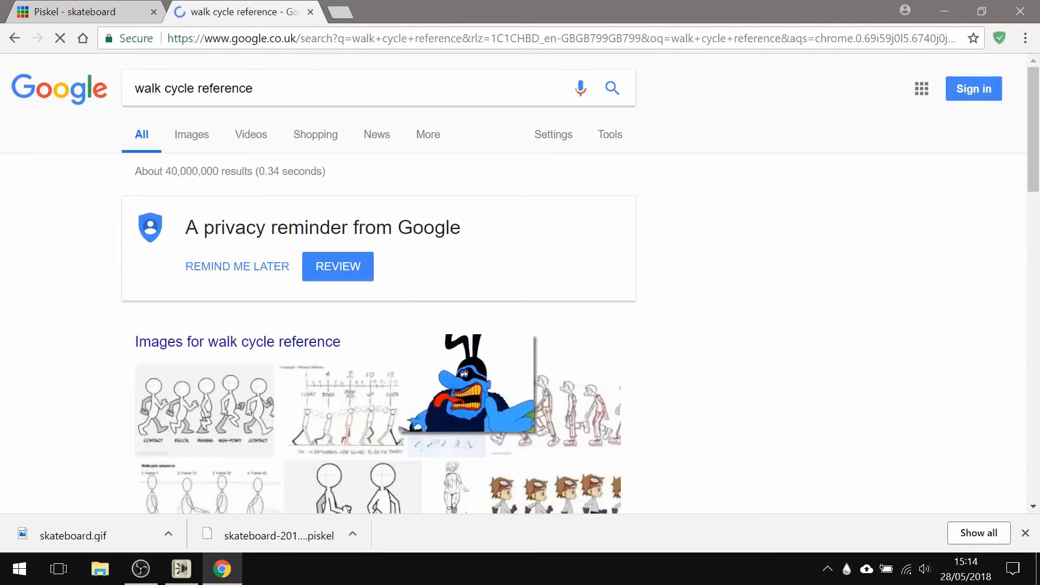
left_click(192, 134)
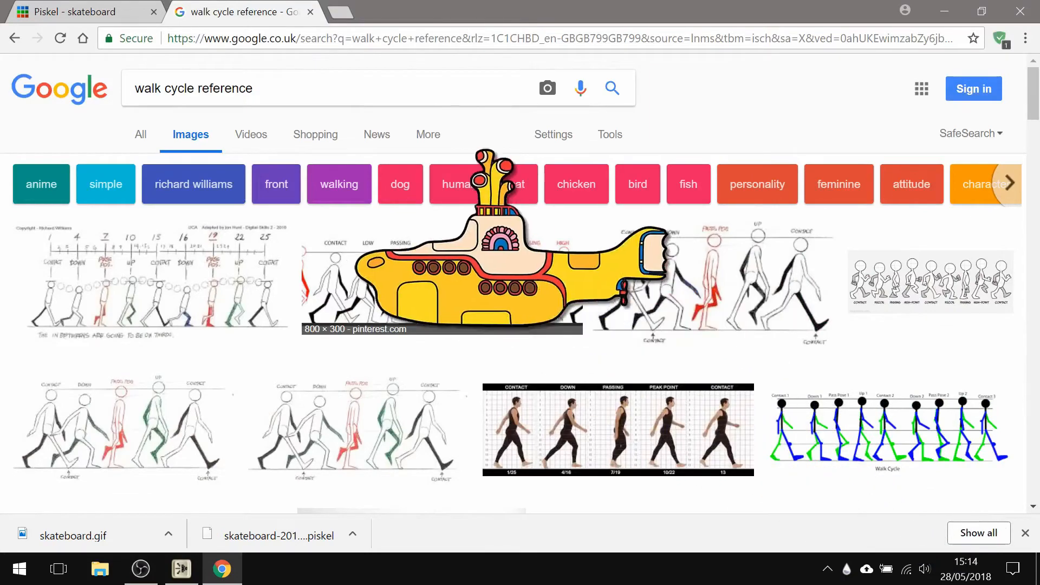
scroll("down", 3)
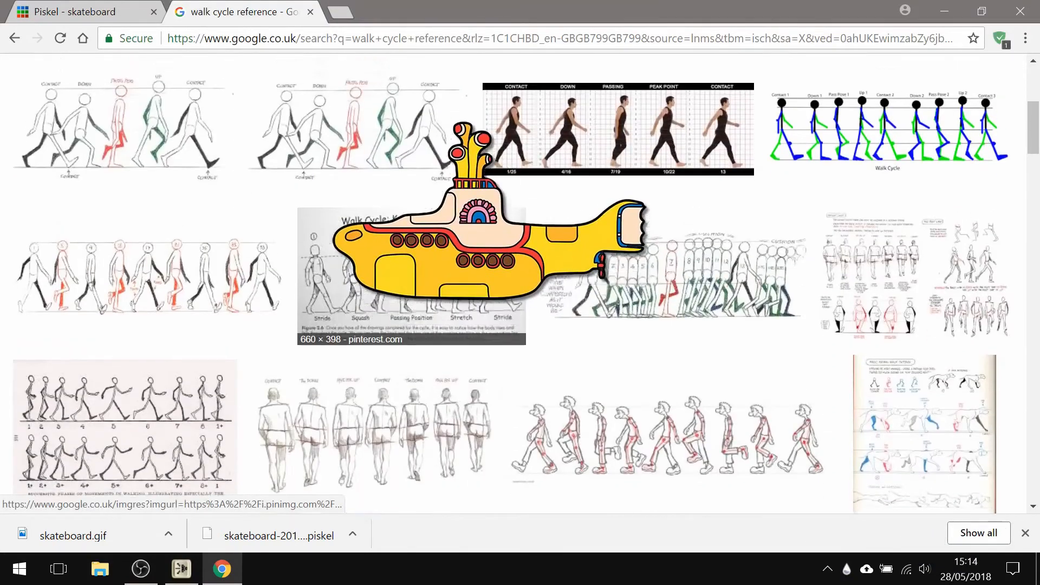
scroll("up", 3)
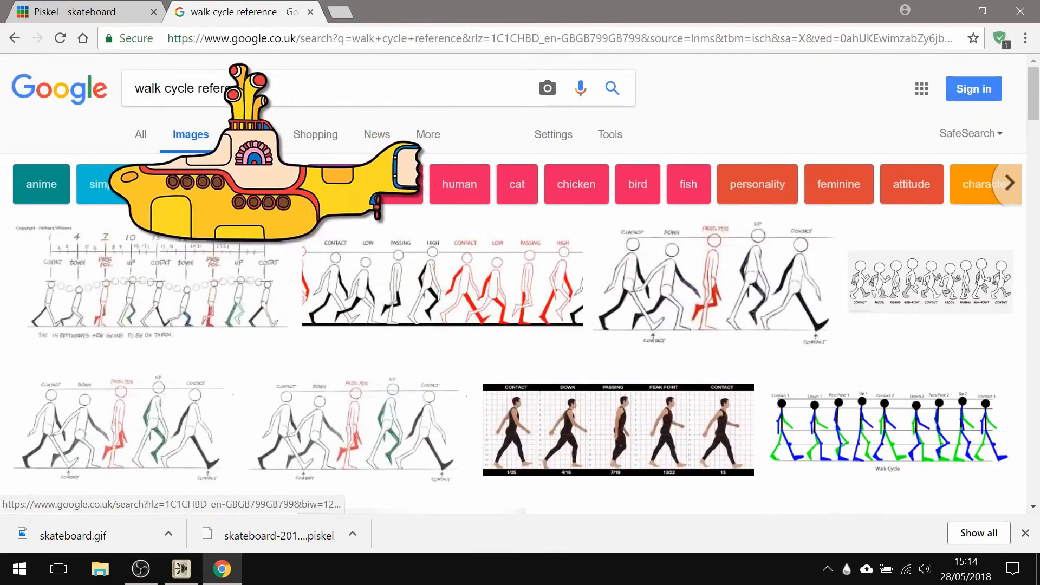
Narrow the results to simple walk cycles and browse the reference drawings
left_click(100, 184)
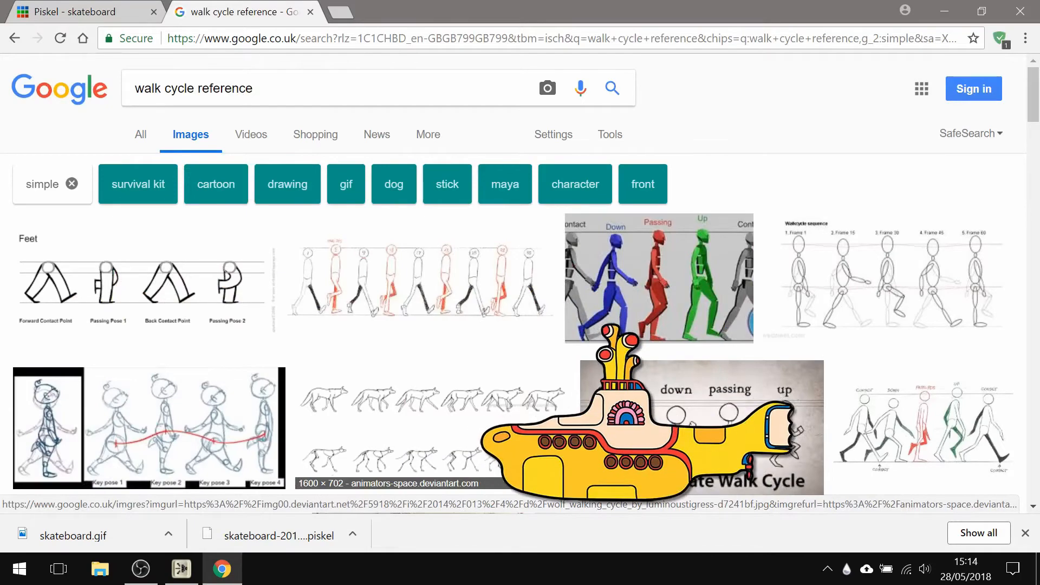
scroll("down", 3)
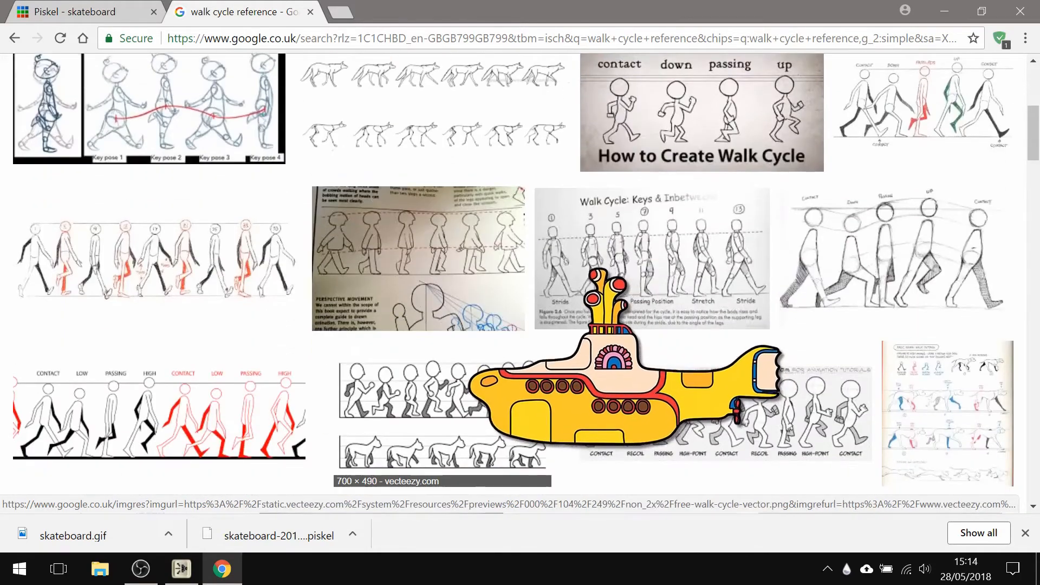
scroll("down", 3)
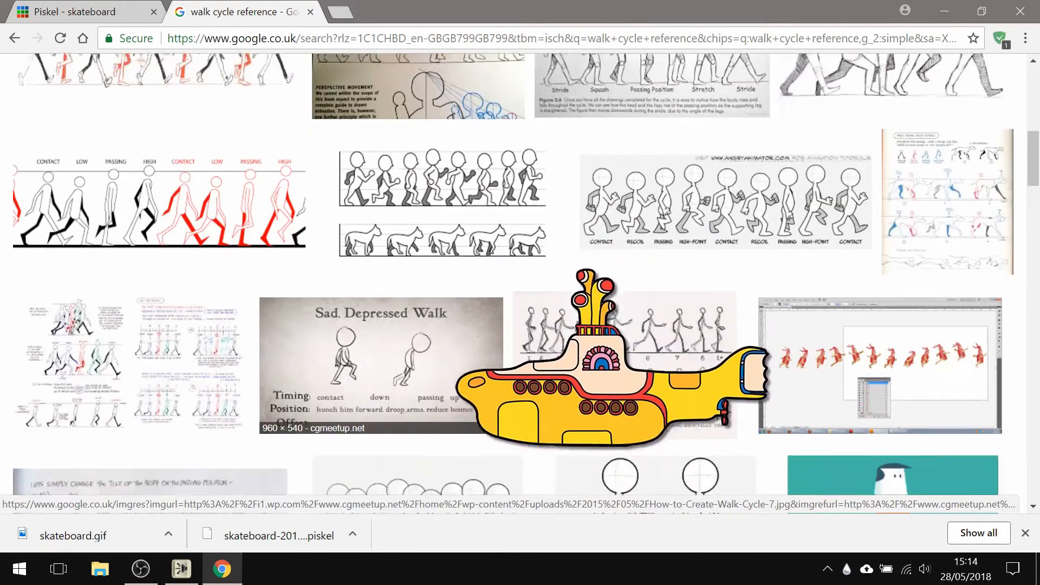
scroll("down", 3)
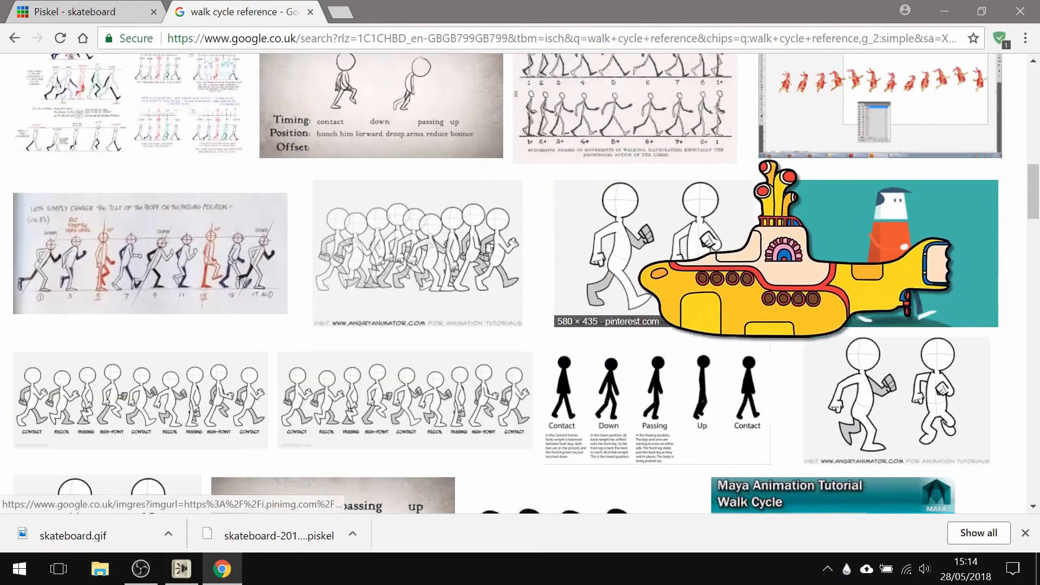
scroll("up", 3)
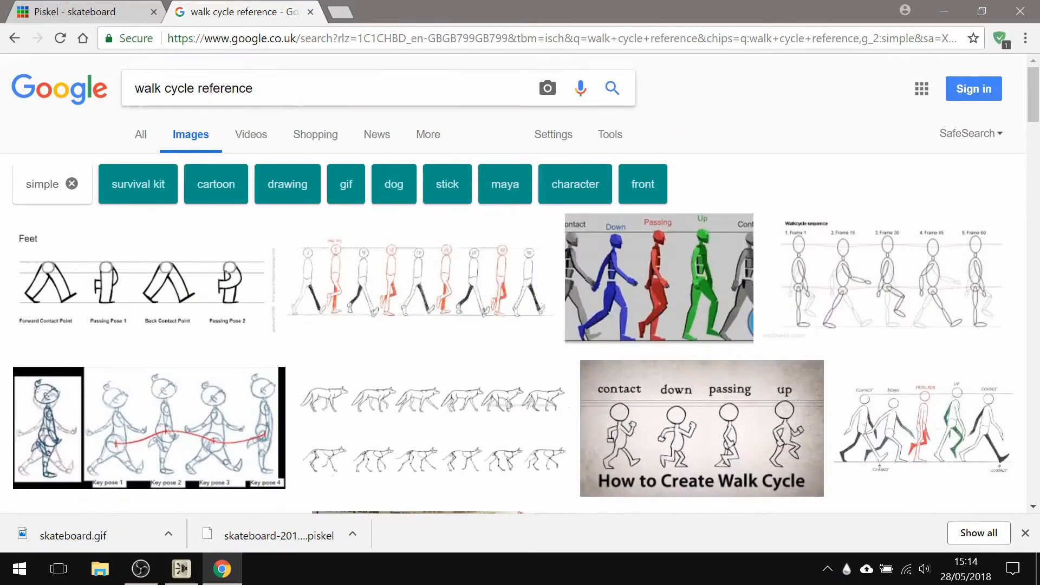
left_click(267, 88)
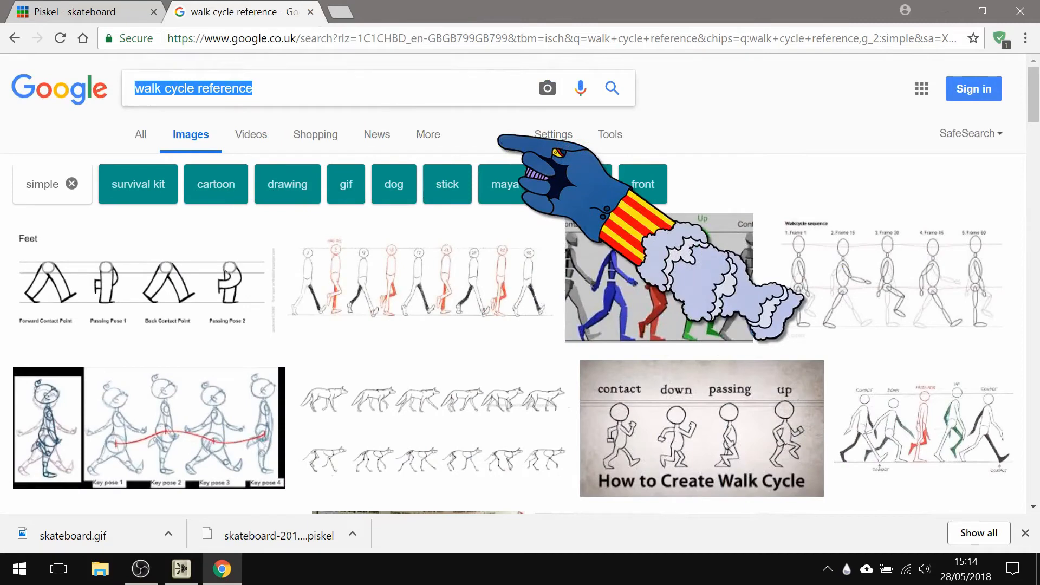
Search images for 'sprite sheet' and preview a character sprite sheet
type("sprite she")
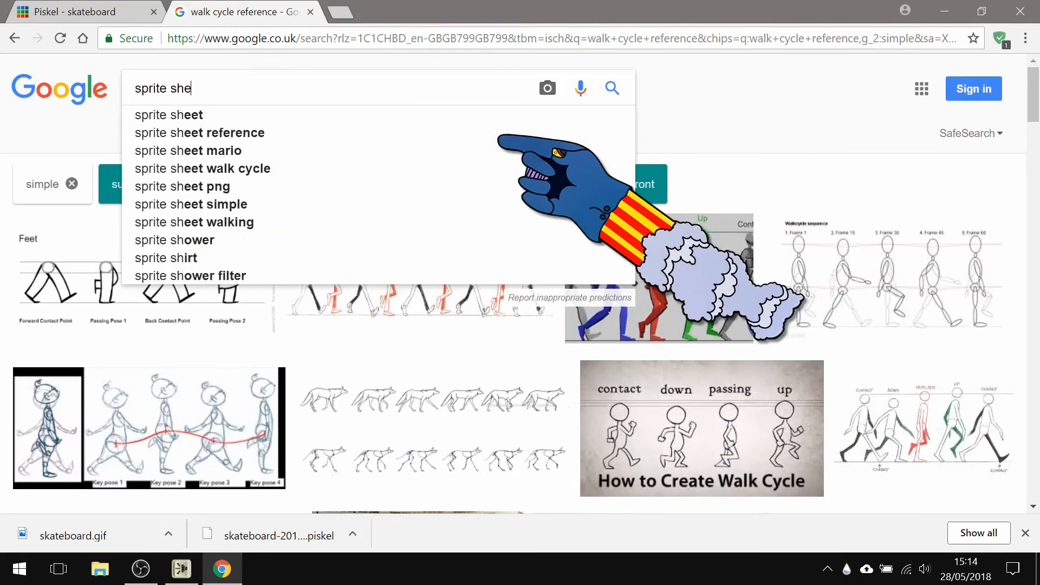
left_click(168, 115)
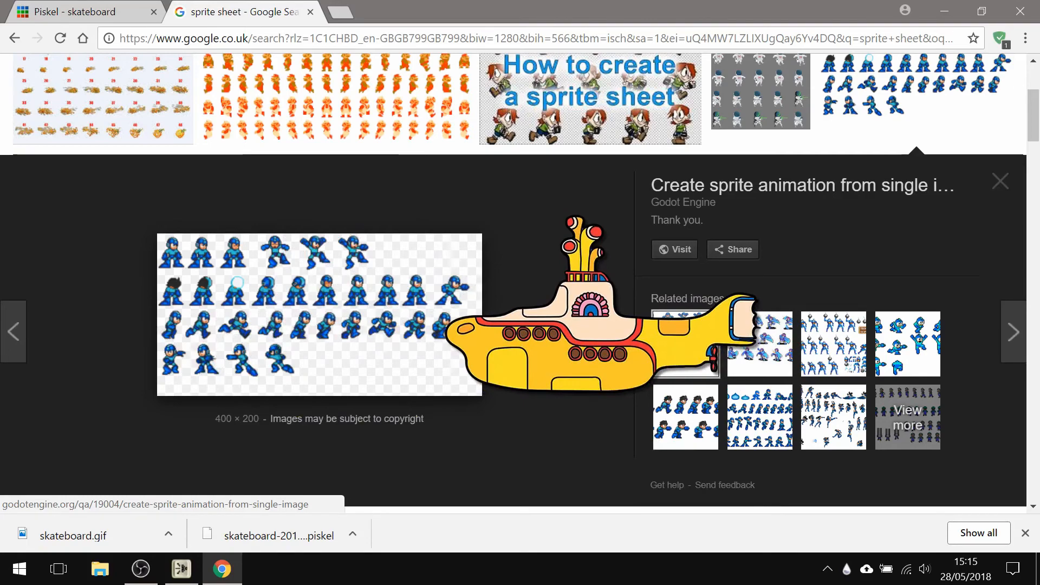
left_click(1000, 180)
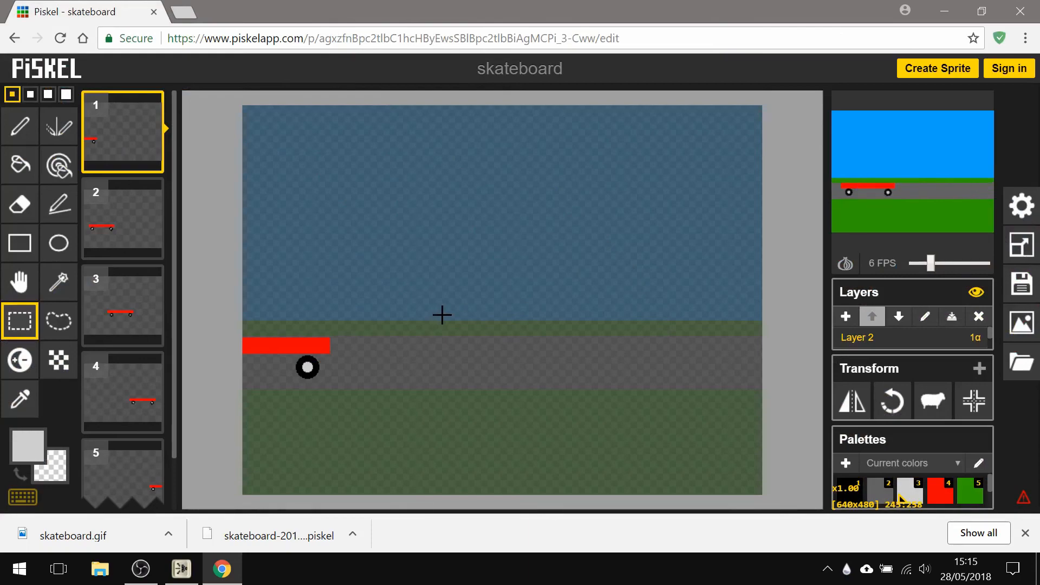
mouse_move(302, 480)
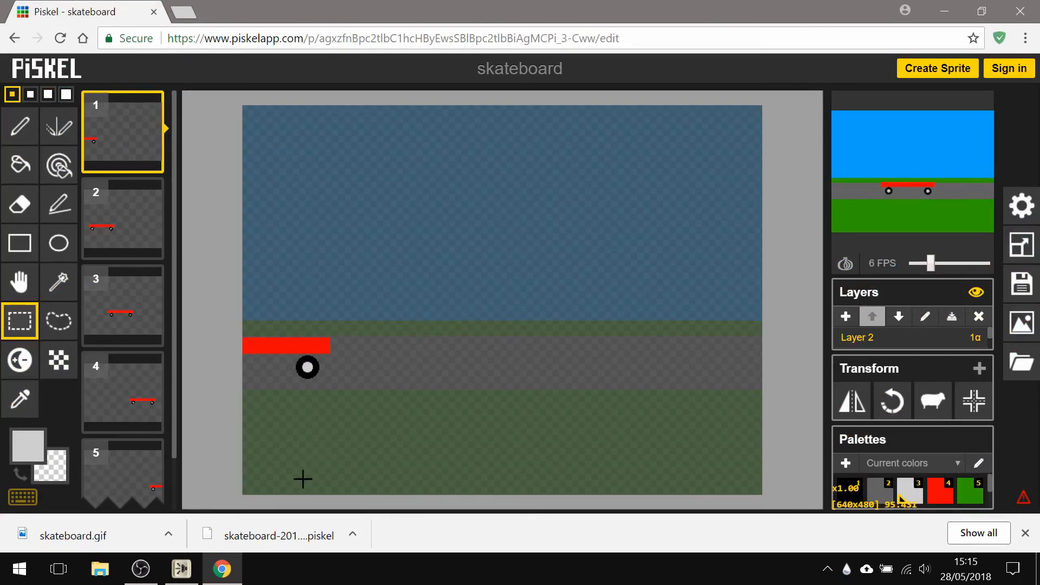